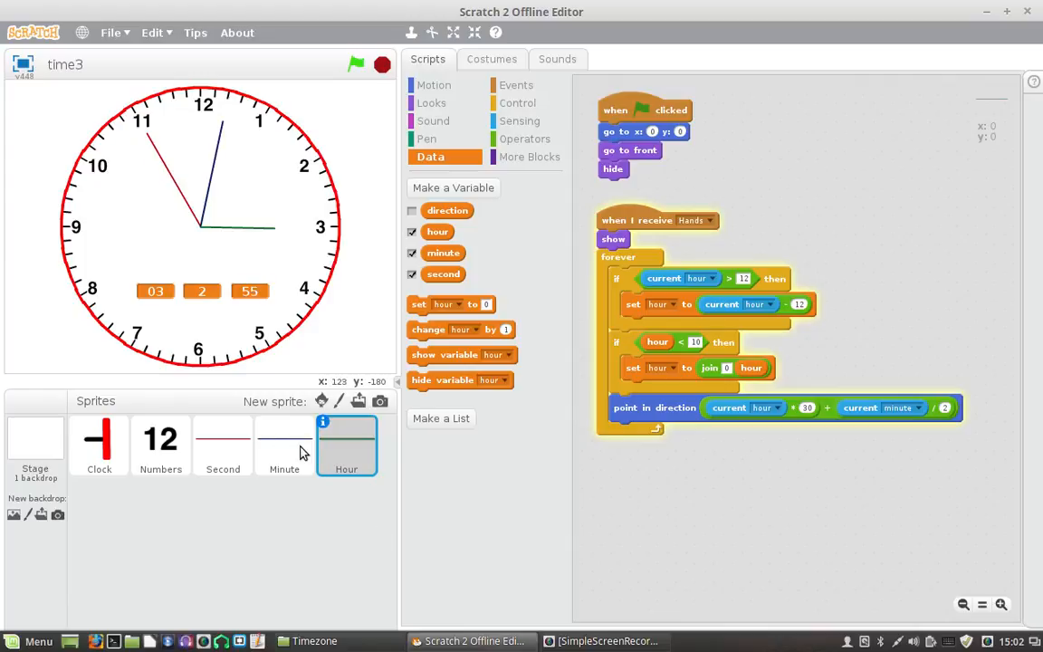
Step: Review the Minute, Second and Numbers sprites' scripts in turn
{"action": "left_click", "coordinate": [285, 444]}
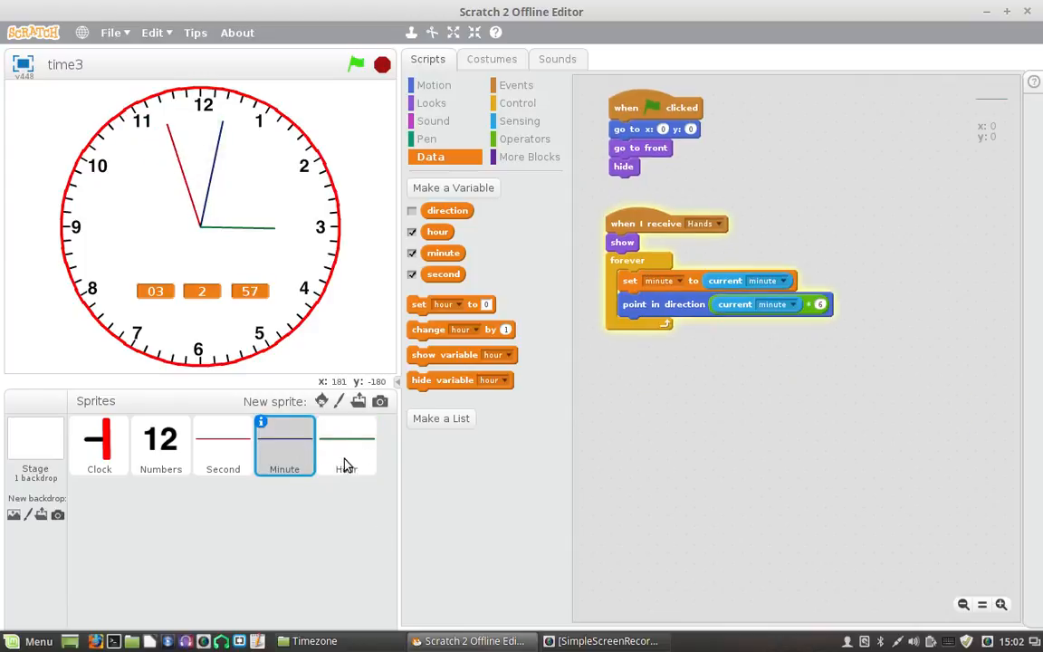
{"action": "left_click", "coordinate": [223, 444]}
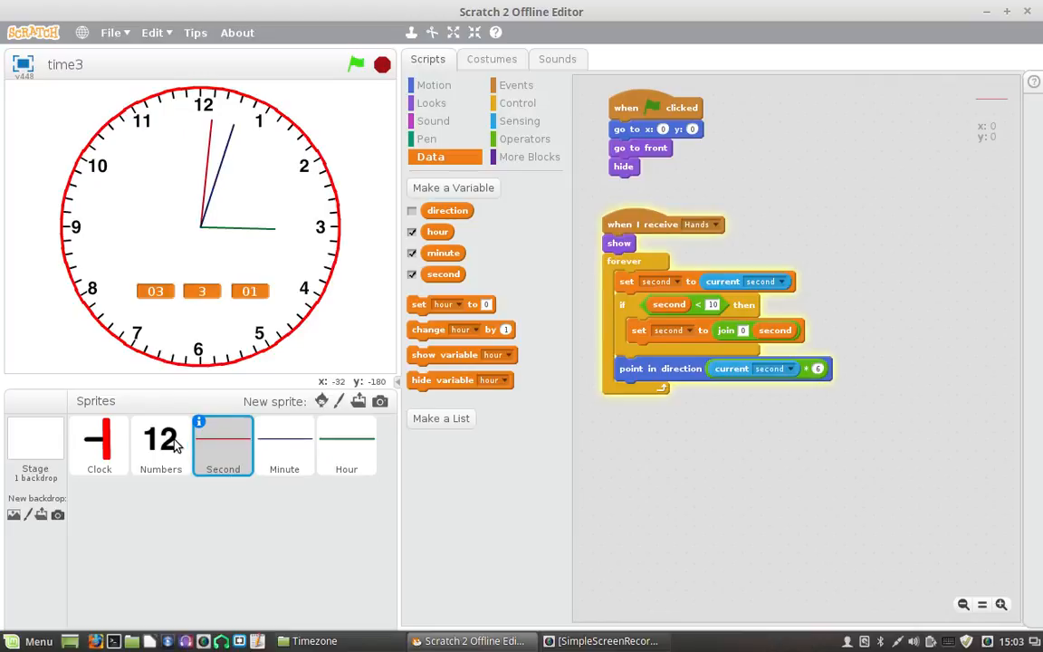
{"action": "left_click", "coordinate": [160, 443]}
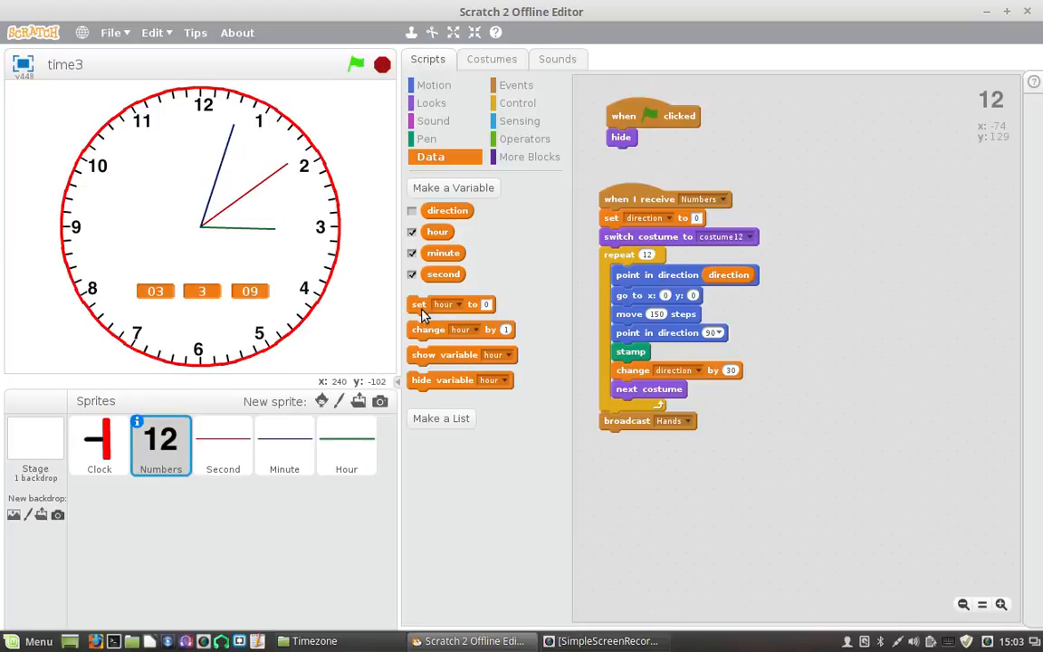
Step: Create a global variable named 'digital' for all sprites
{"action": "left_click", "coordinate": [452, 188]}
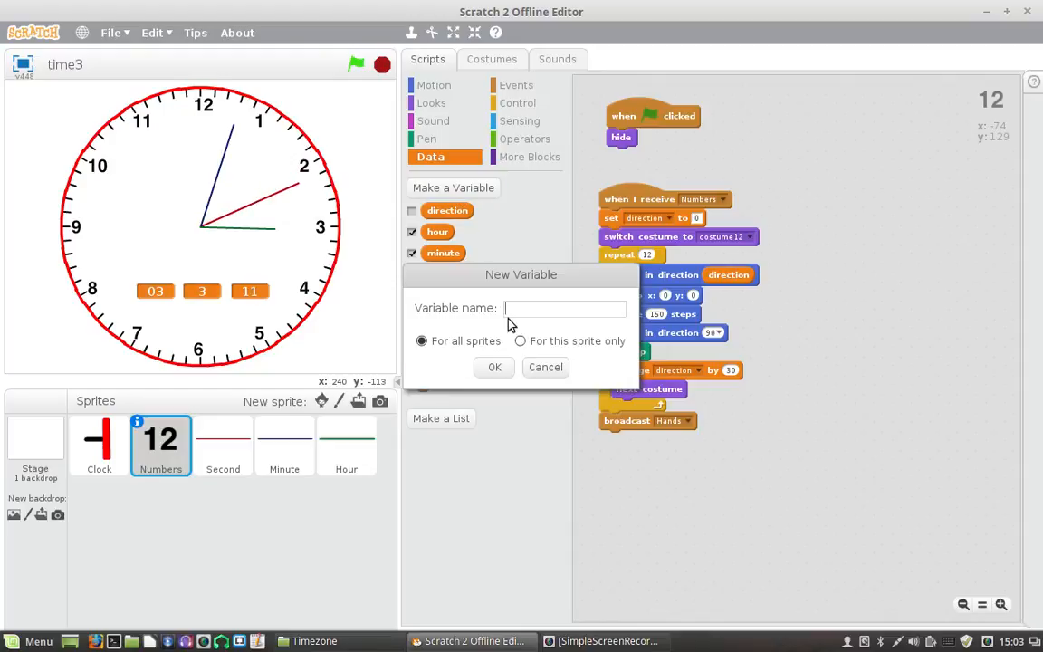
{"action": "type", "text": "di"}
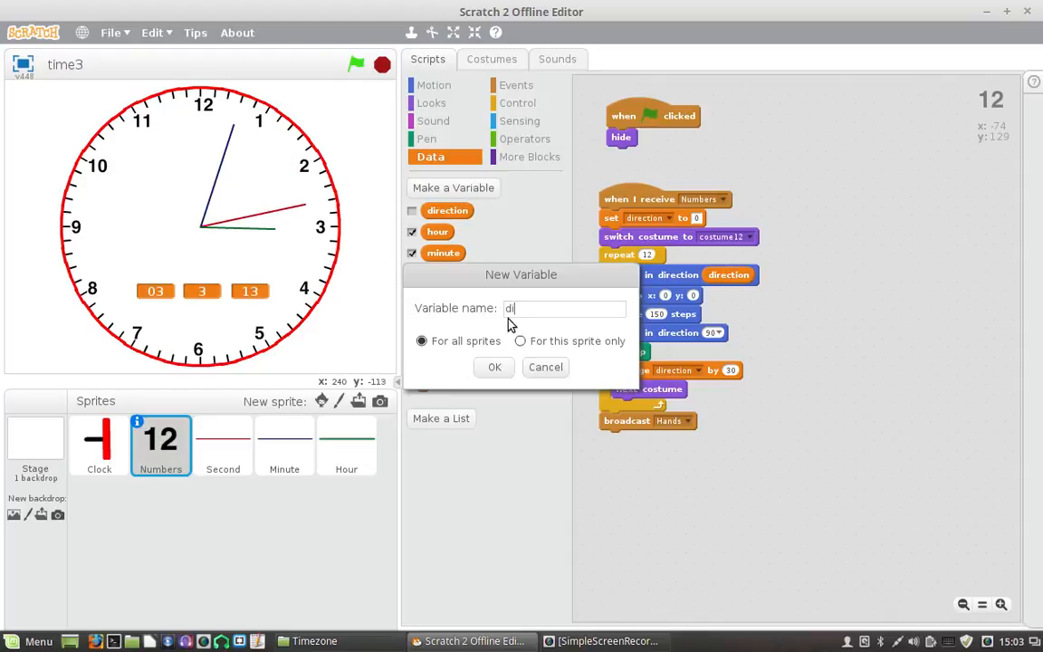
{"action": "type", "text": "gital"}
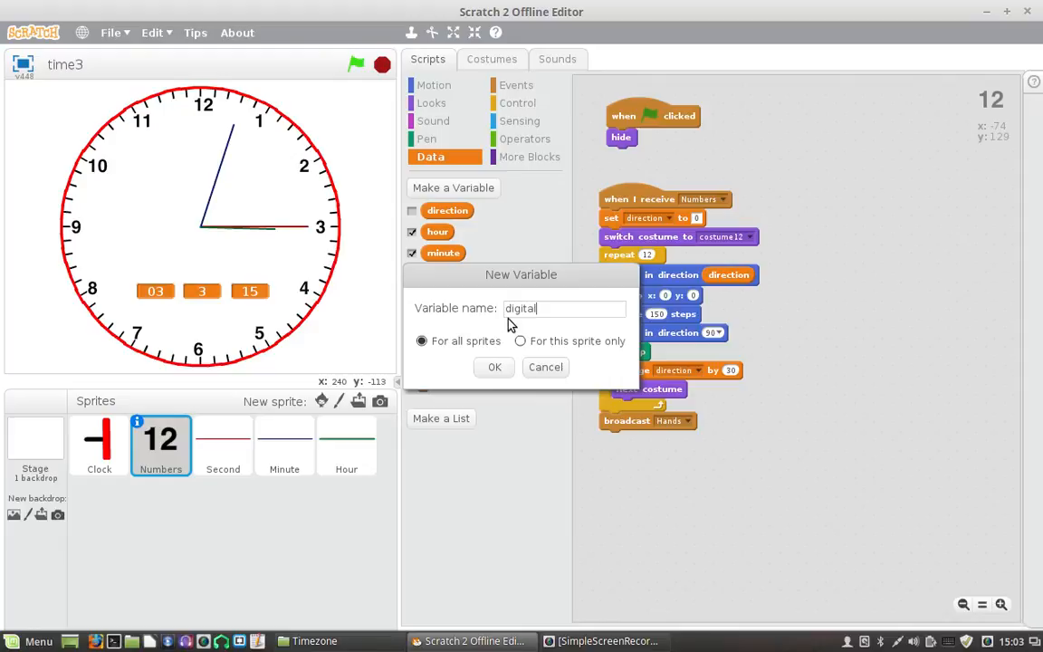
{"action": "left_click", "coordinate": [494, 367]}
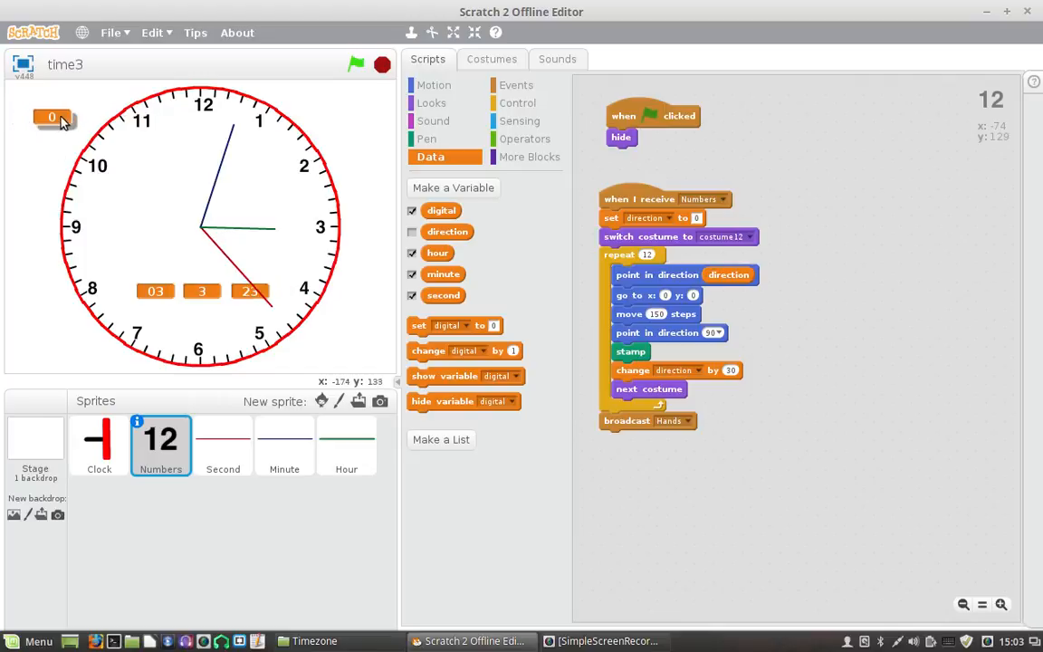
{"action": "mouse_move", "coordinate": [253, 335]}
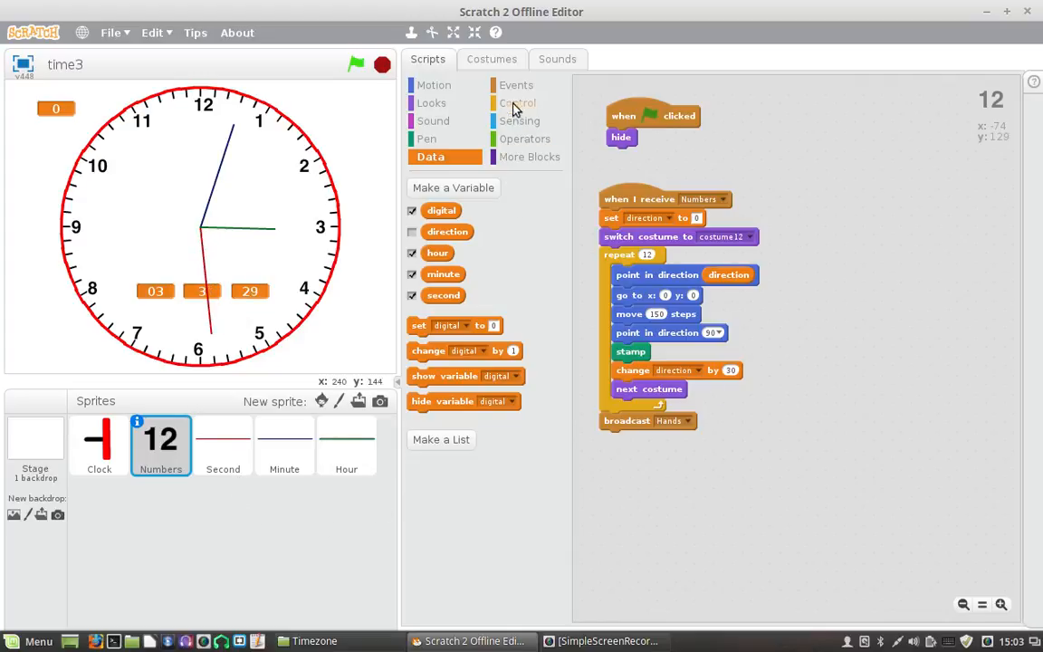
Step: Add a 'when I receive Hands' hat to Numbers and copy in the second-padding blocks
{"action": "left_click", "coordinate": [516, 84]}
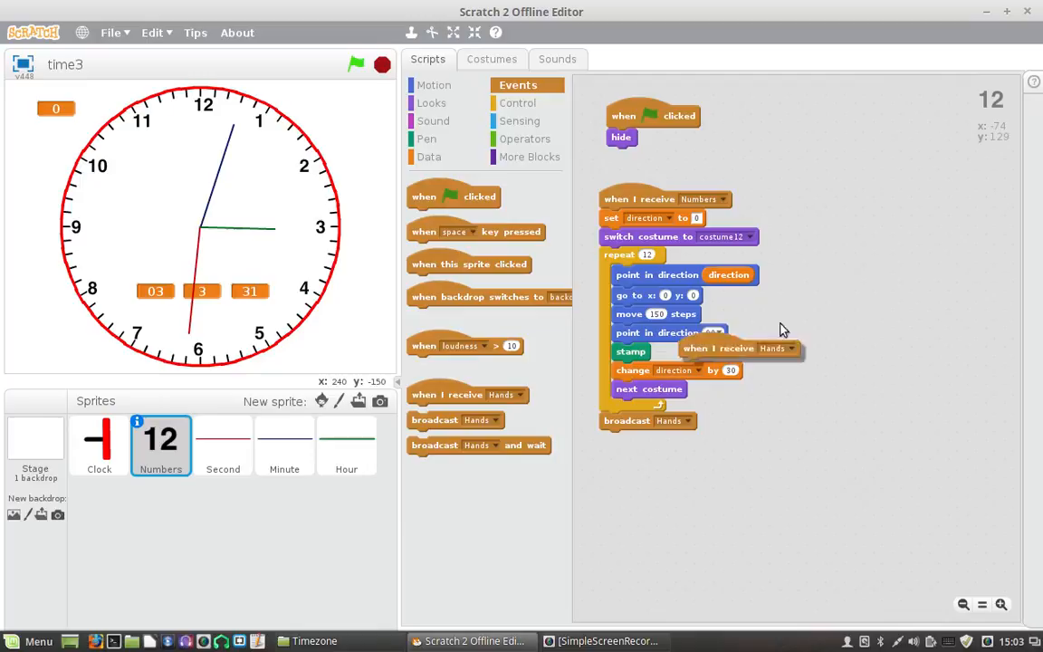
{"action": "left_click_drag", "start_coordinate": [741, 348], "coordinate": [877, 195]}
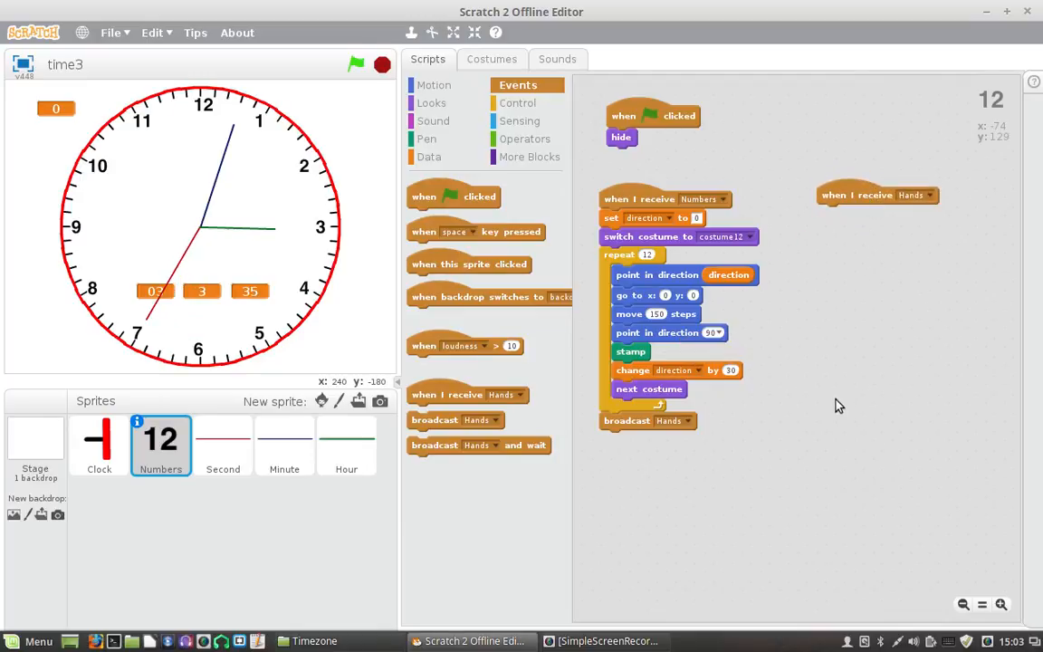
{"action": "left_click", "coordinate": [223, 444]}
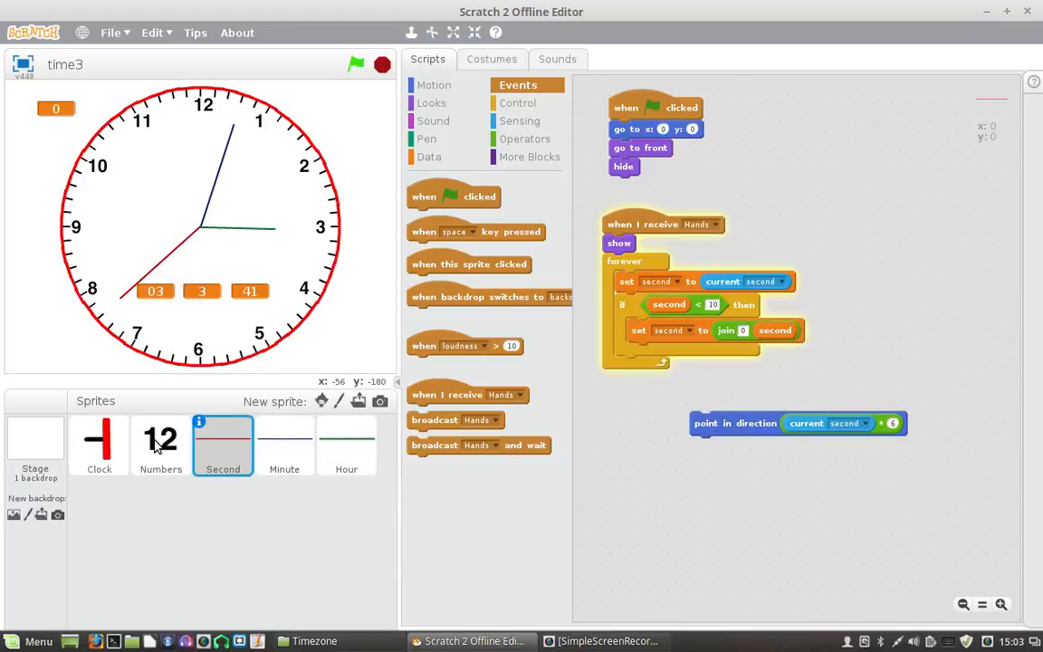
{"action": "left_click", "coordinate": [161, 444]}
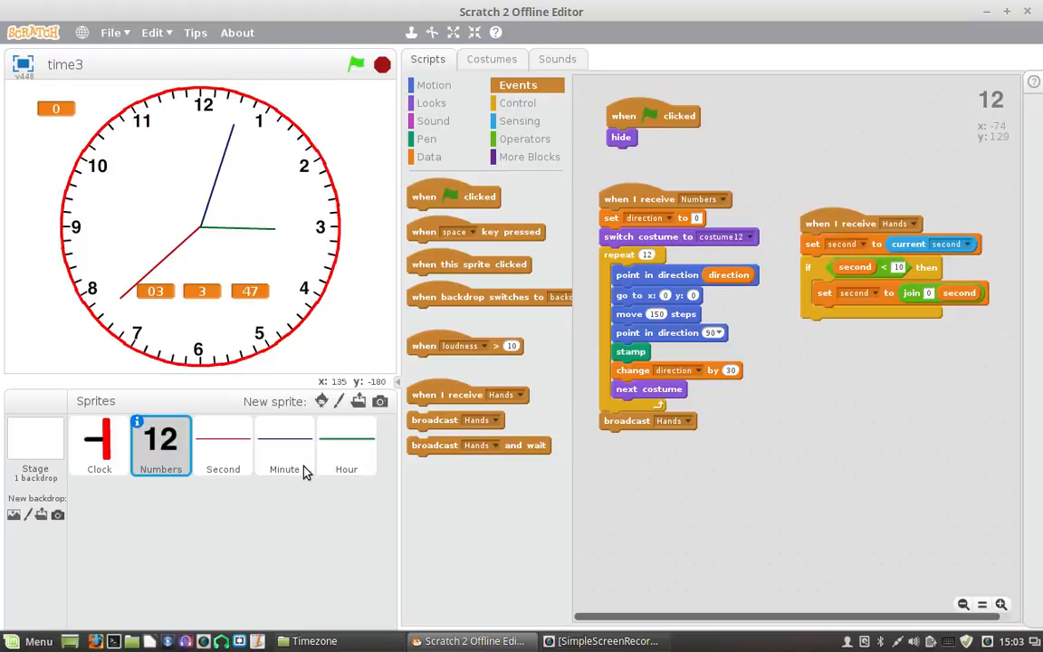
Step: Copy the set minute block into Numbers, leaving only the pointing block in Second's loop
{"action": "left_click", "coordinate": [284, 444]}
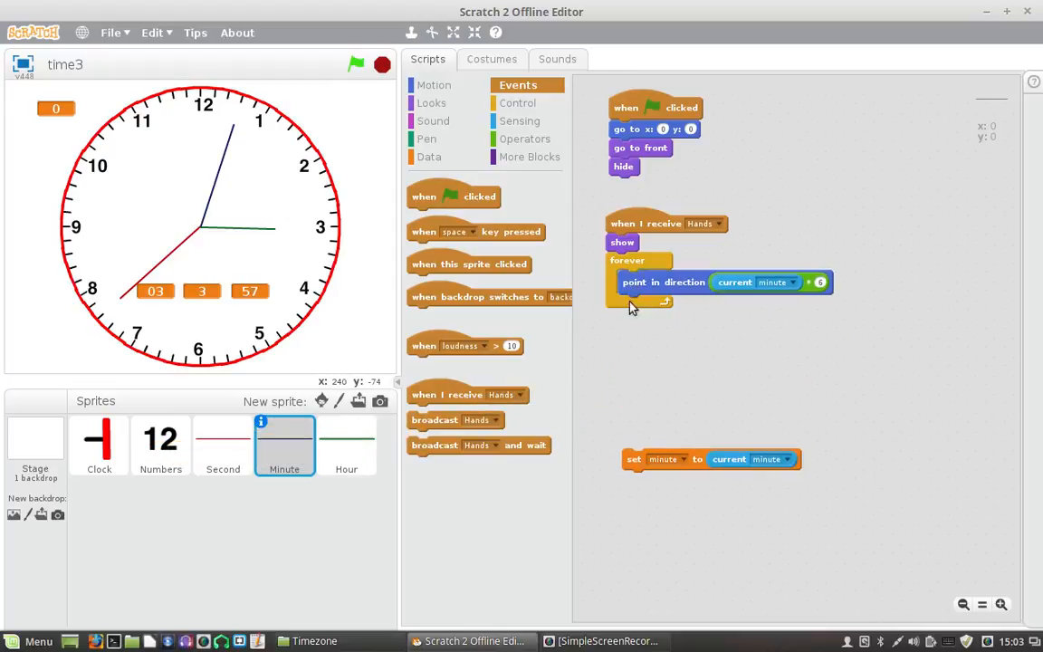
{"action": "left_click", "coordinate": [223, 444]}
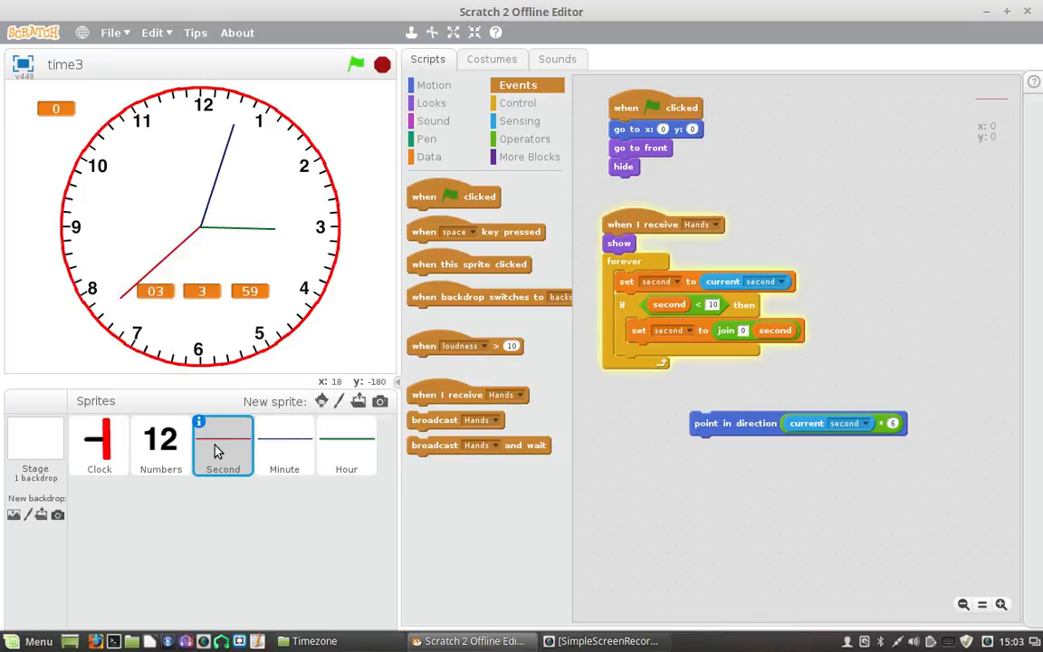
{"action": "left_click", "coordinate": [160, 444]}
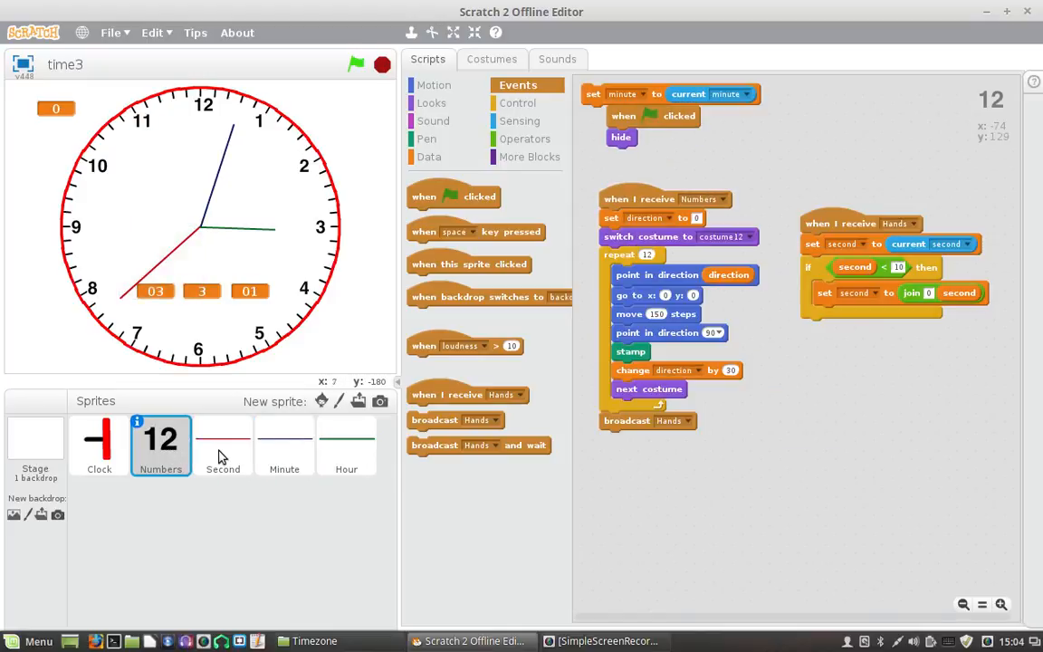
{"action": "left_click", "coordinate": [222, 444]}
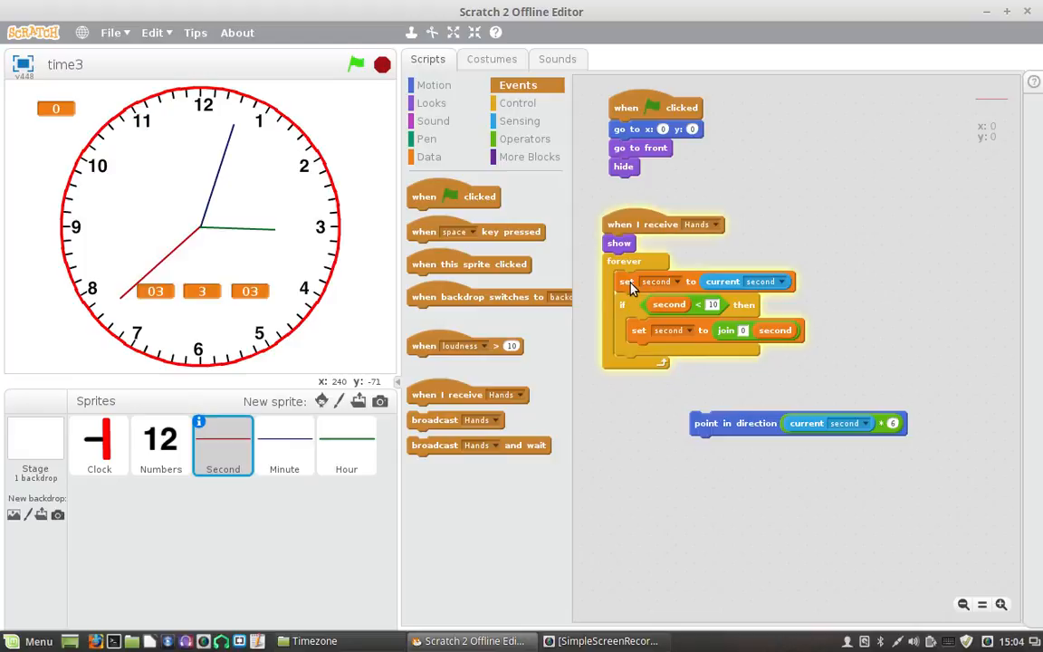
{"action": "left_click_drag", "start_coordinate": [797, 423], "coordinate": [711, 282]}
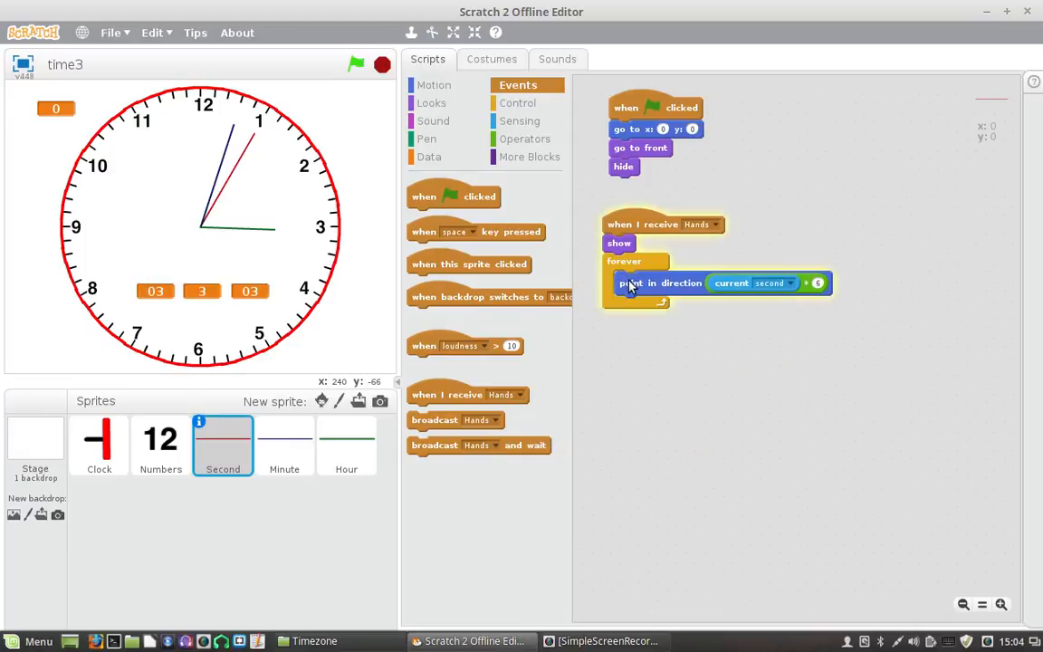
{"action": "left_click", "coordinate": [285, 444]}
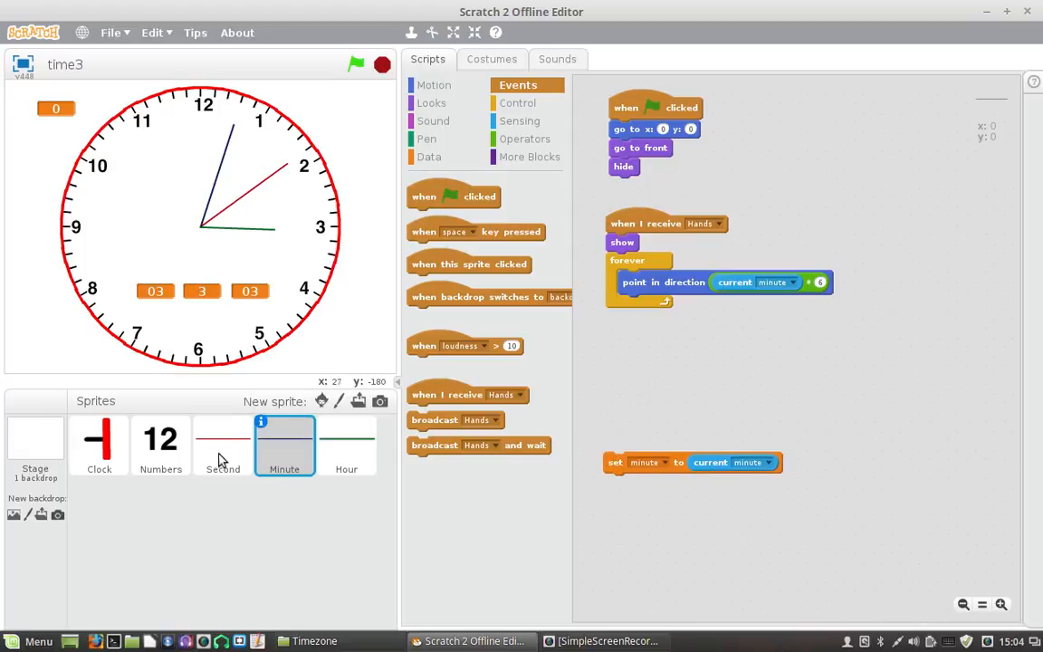
{"action": "left_click", "coordinate": [160, 444]}
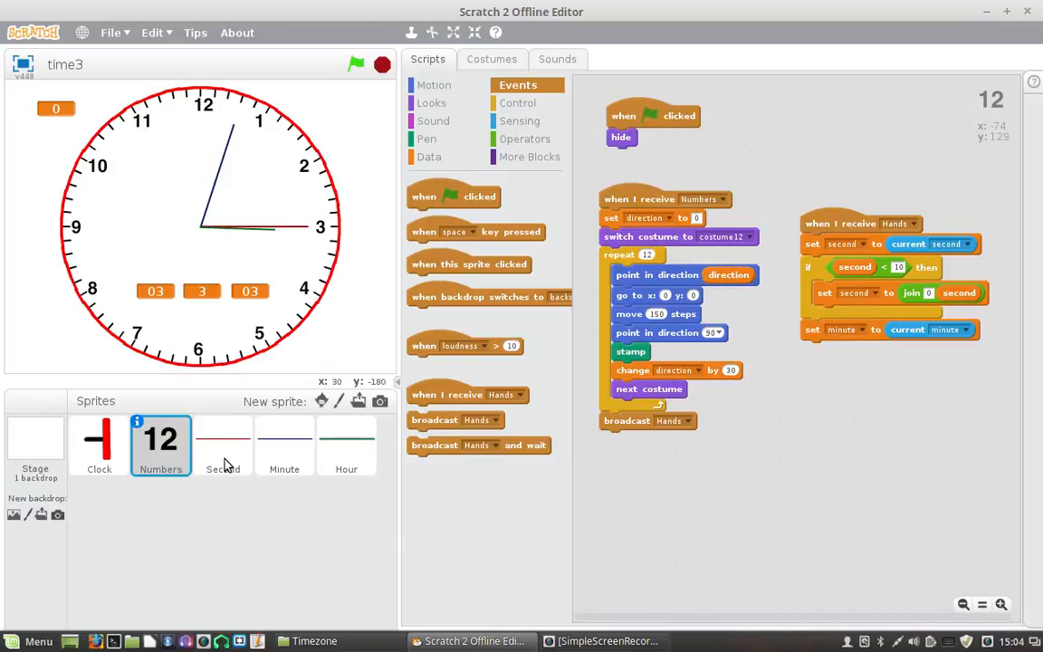
Step: Copy the Hour sprite's logic into Numbers: subtract 12 above 12, zero-pad below 10
{"action": "left_click", "coordinate": [285, 444]}
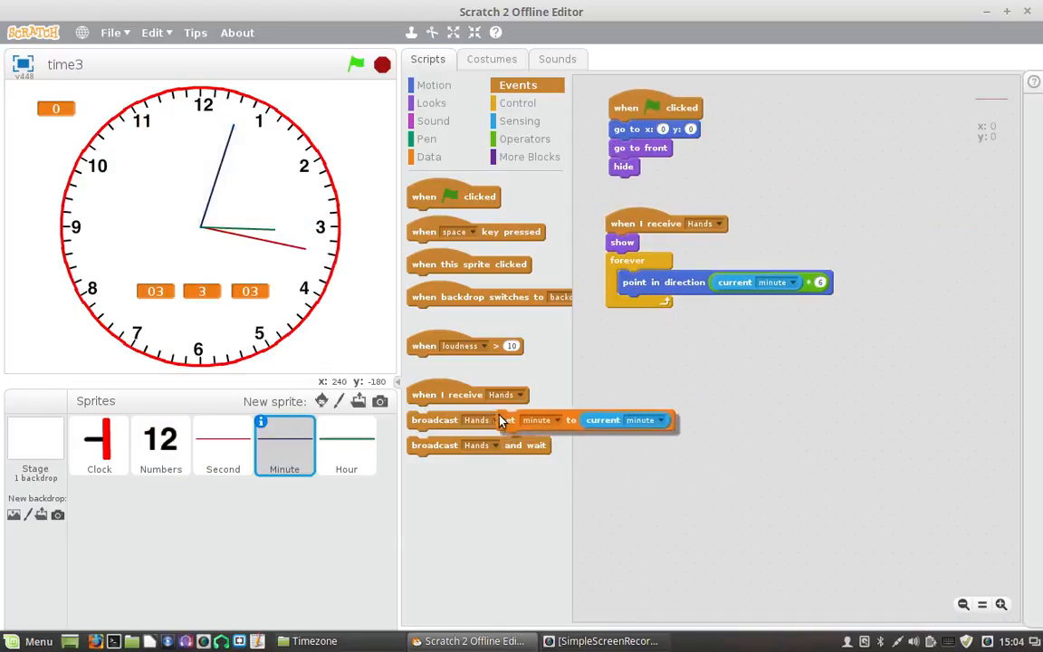
{"action": "left_click", "coordinate": [346, 444]}
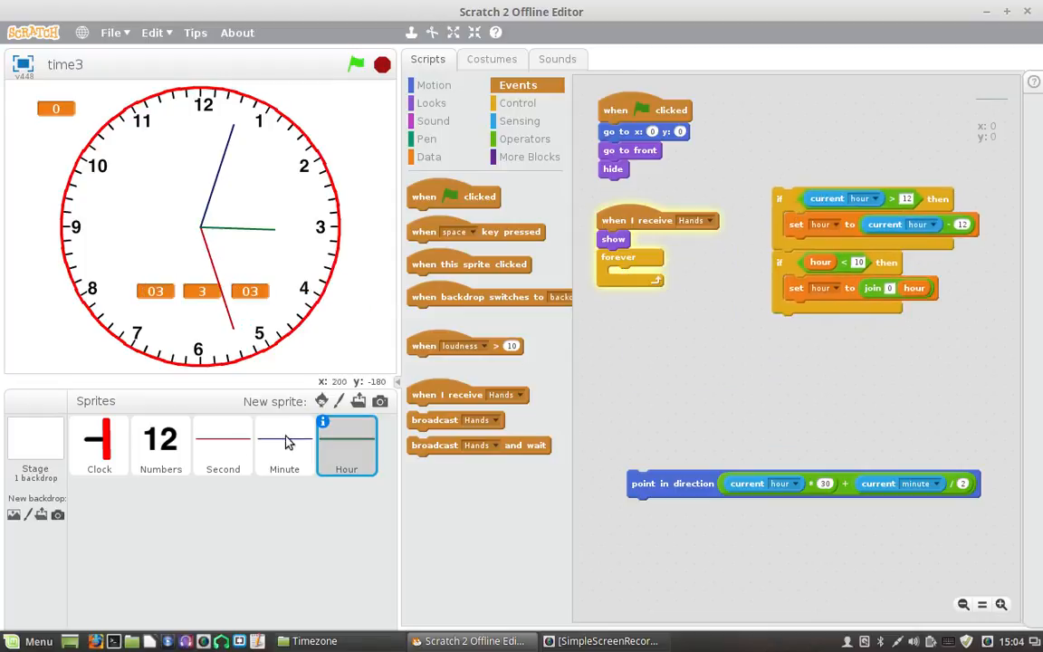
{"action": "left_click", "coordinate": [160, 444]}
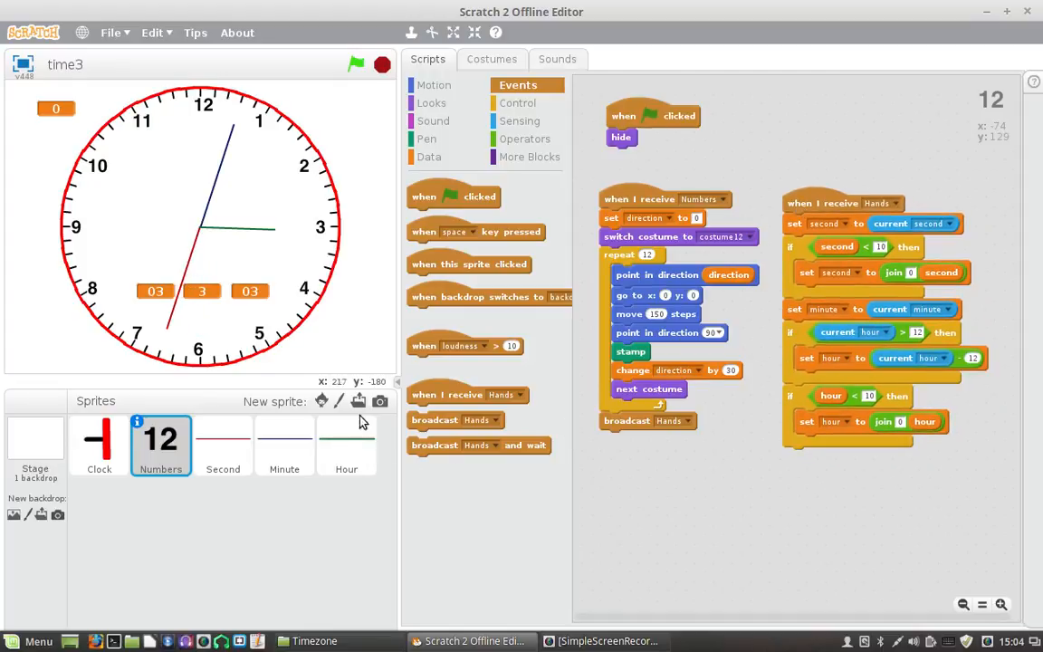
{"action": "left_click", "coordinate": [346, 443]}
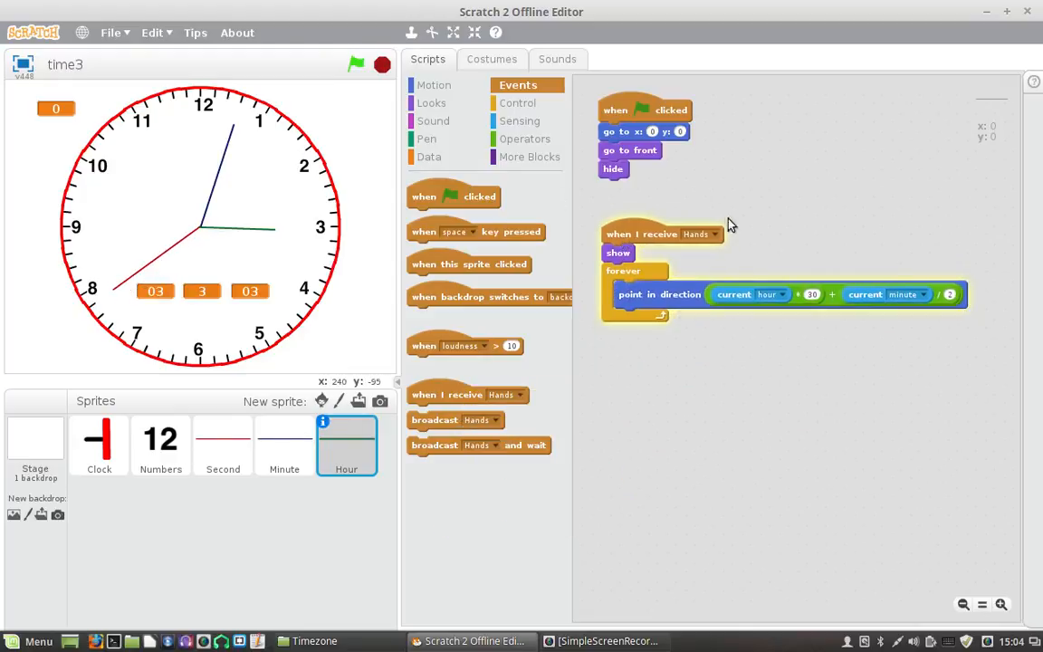
{"action": "left_click", "coordinate": [160, 443]}
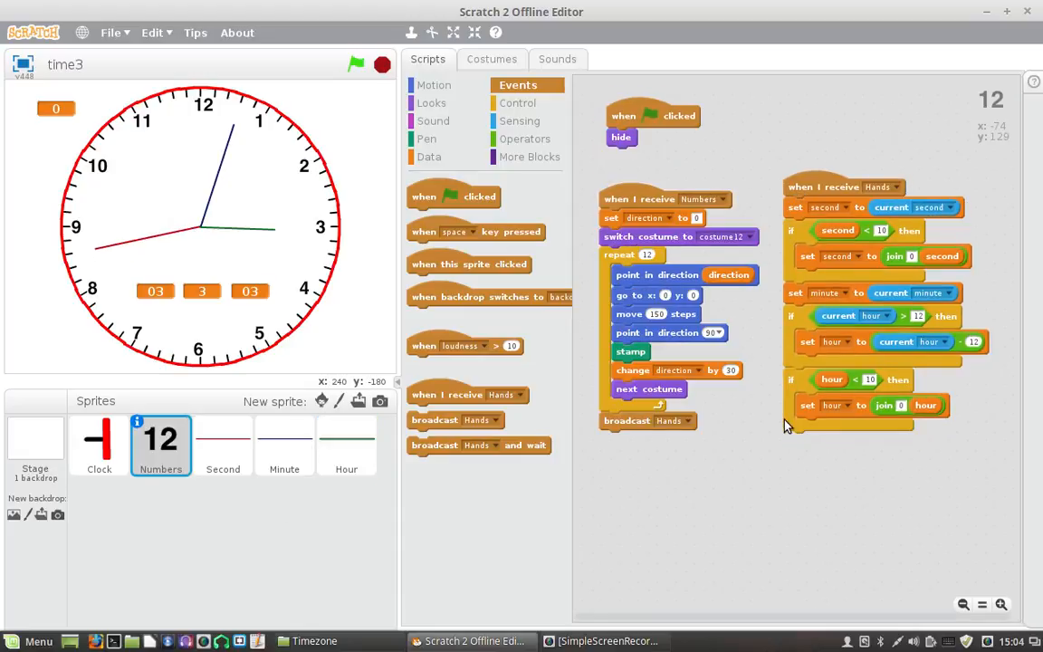
{"action": "mouse_move", "coordinate": [163, 324]}
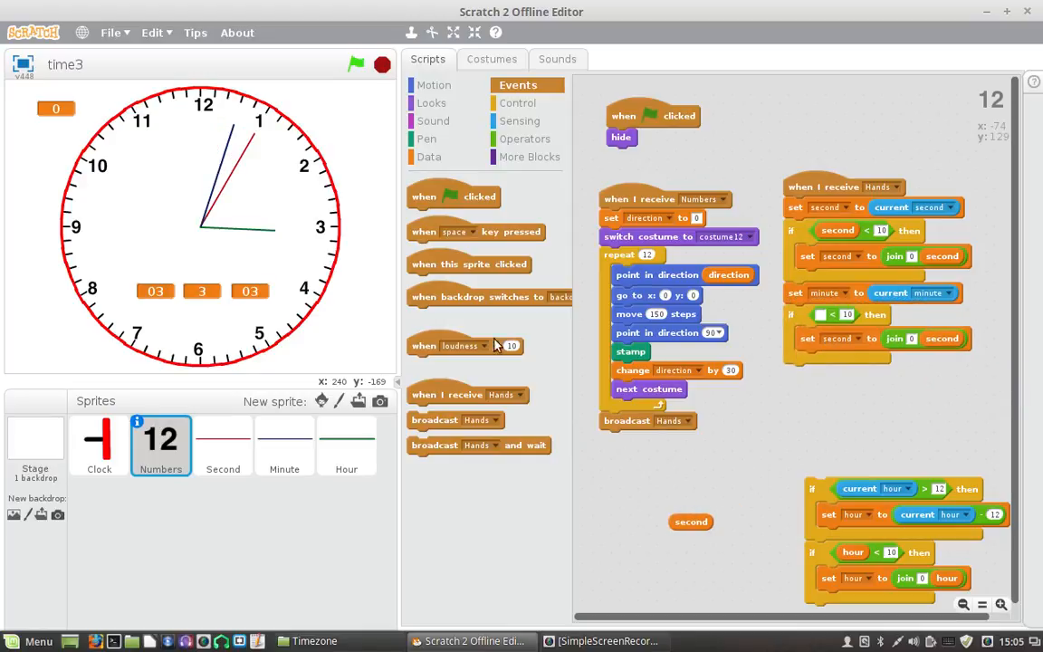
Step: Make the copied padding if use minute, then run the clock to test
{"action": "left_click", "coordinate": [429, 155]}
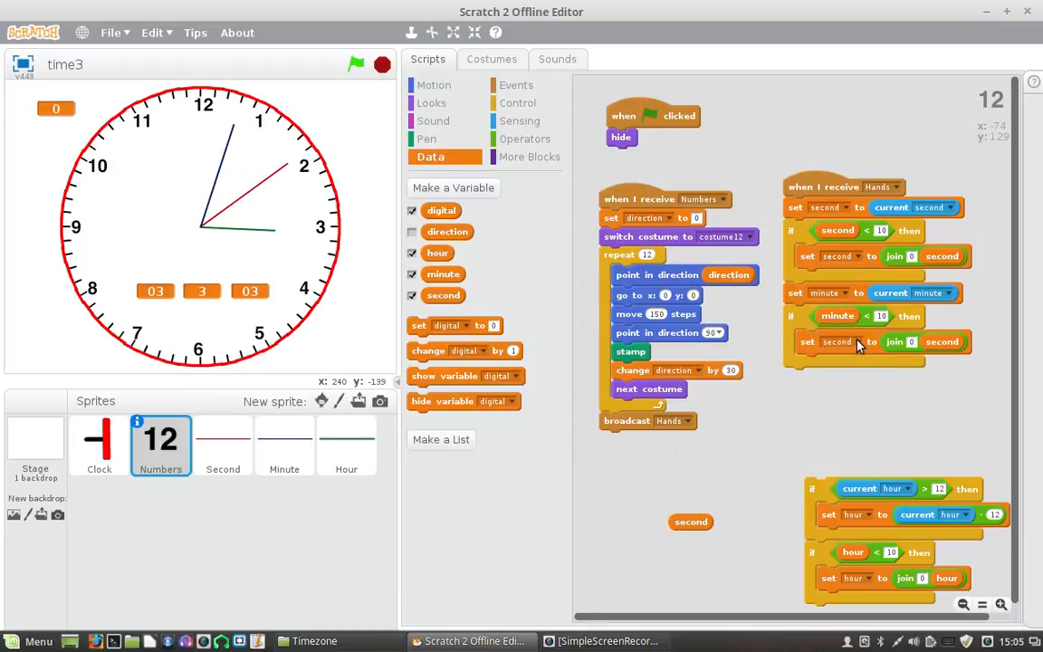
{"action": "left_click_drag", "start_coordinate": [942, 341], "coordinate": [927, 364]}
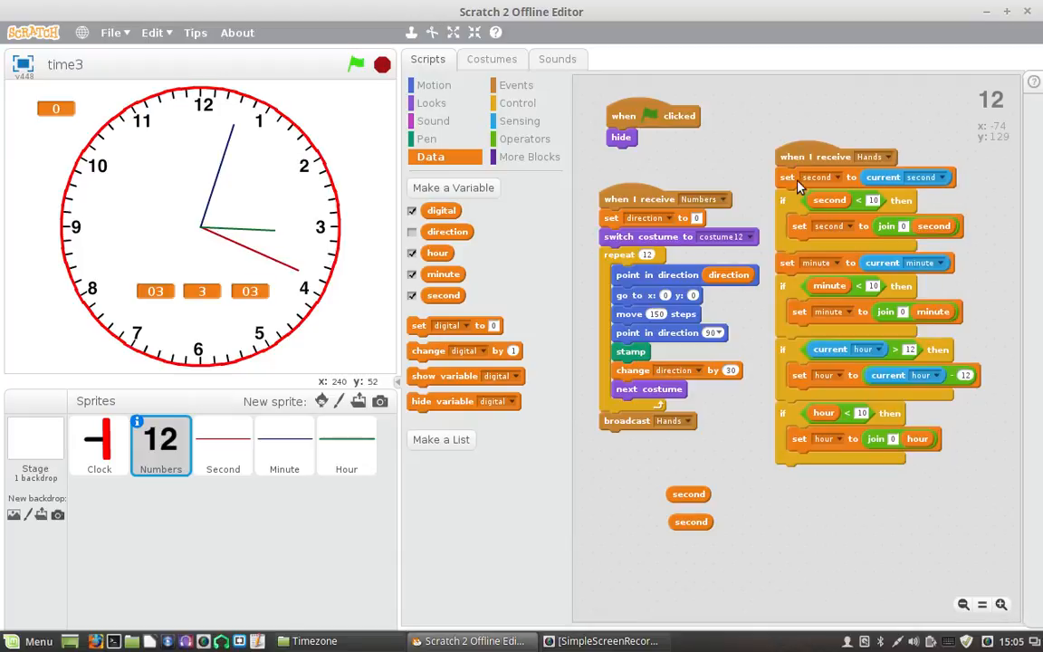
{"action": "left_click", "coordinate": [356, 64]}
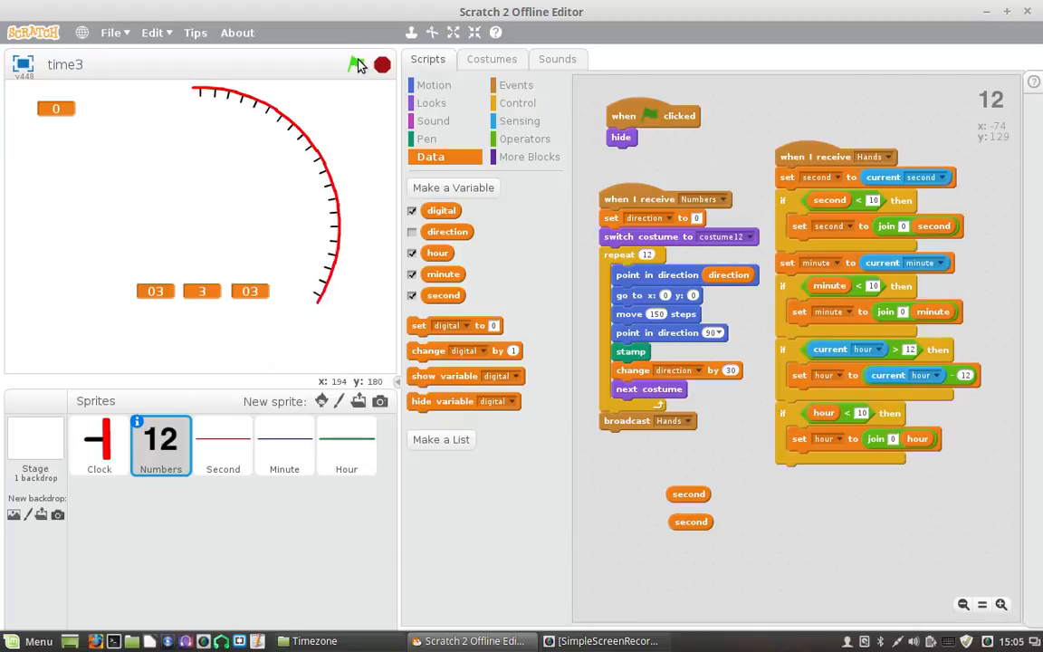
Step: Wrap the Hands script in a forever loop, discard stray second blocks, and rerun the clock
{"action": "left_click", "coordinate": [358, 65]}
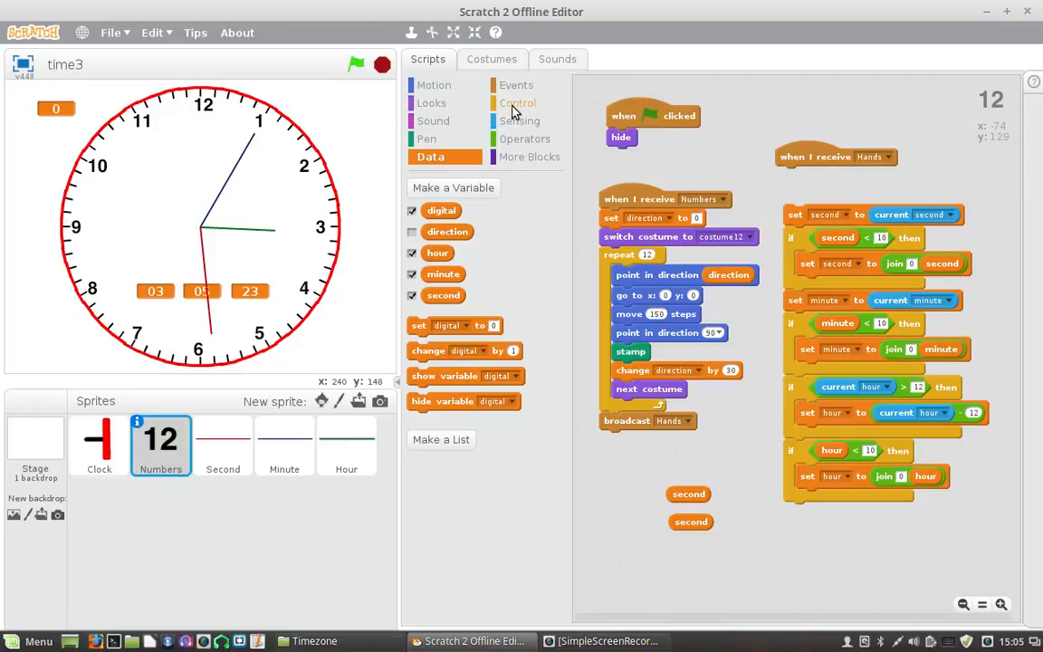
{"action": "left_click", "coordinate": [518, 102]}
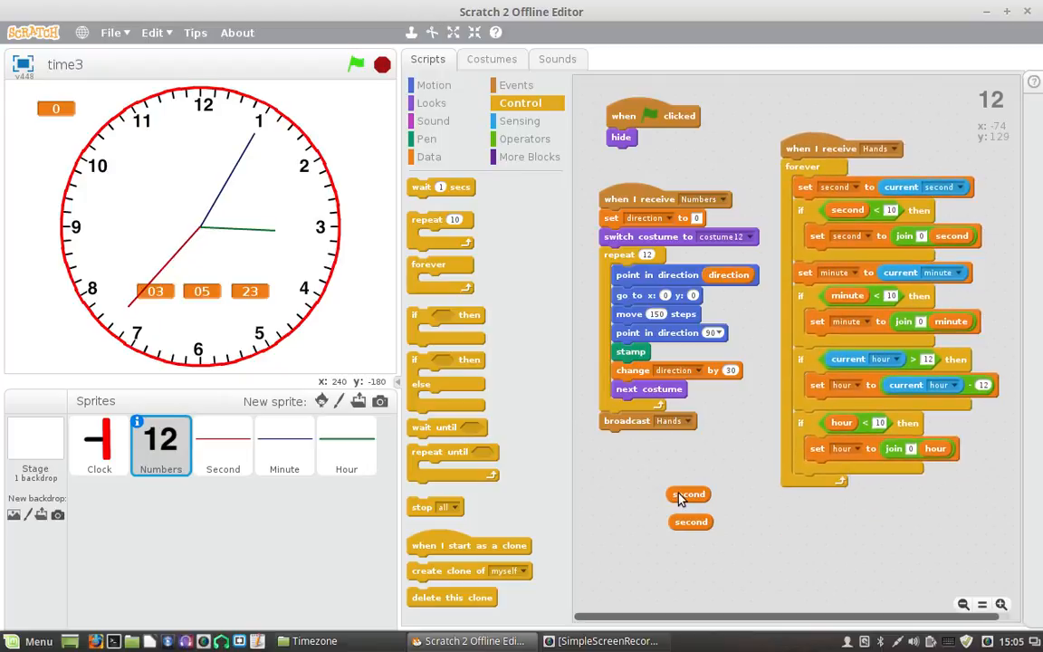
{"action": "left_click_drag", "start_coordinate": [688, 494], "coordinate": [691, 522]}
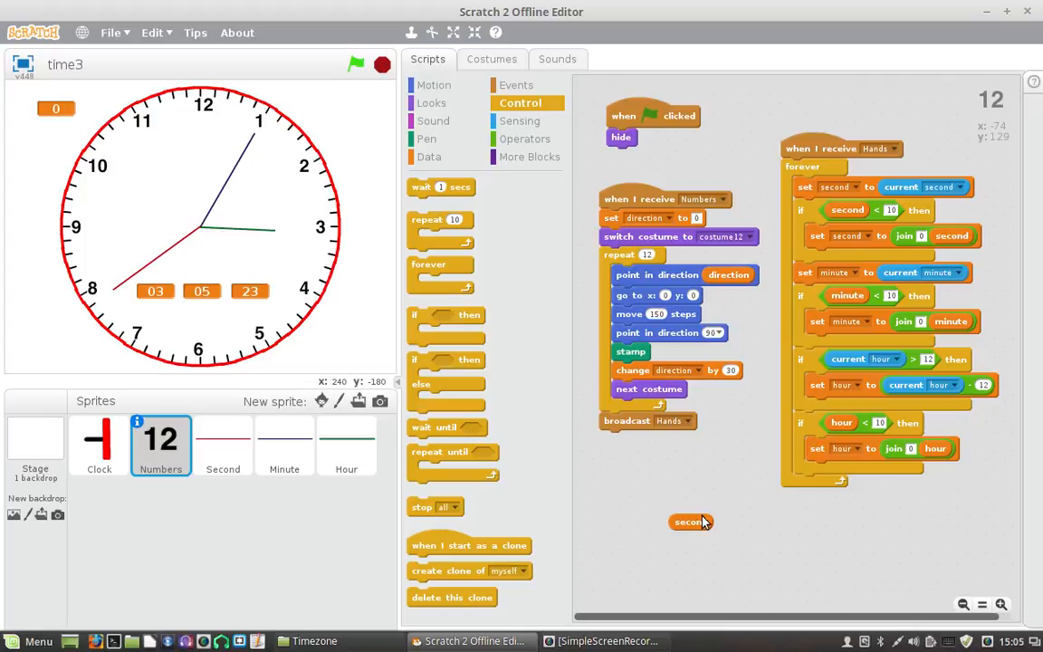
{"action": "left_click", "coordinate": [356, 64]}
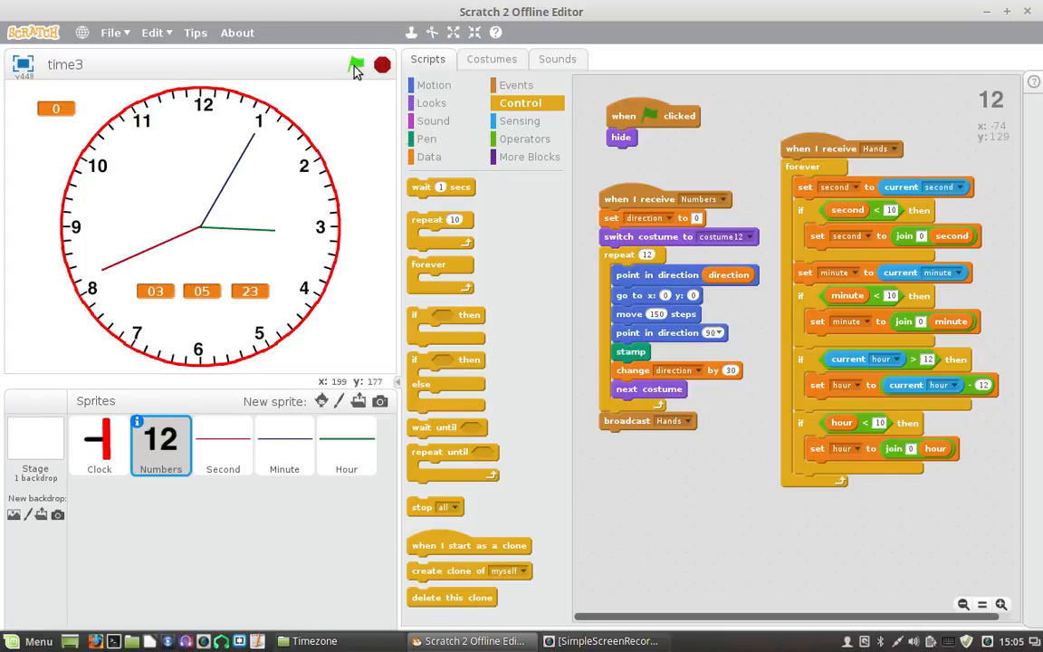
{"action": "left_click", "coordinate": [356, 64]}
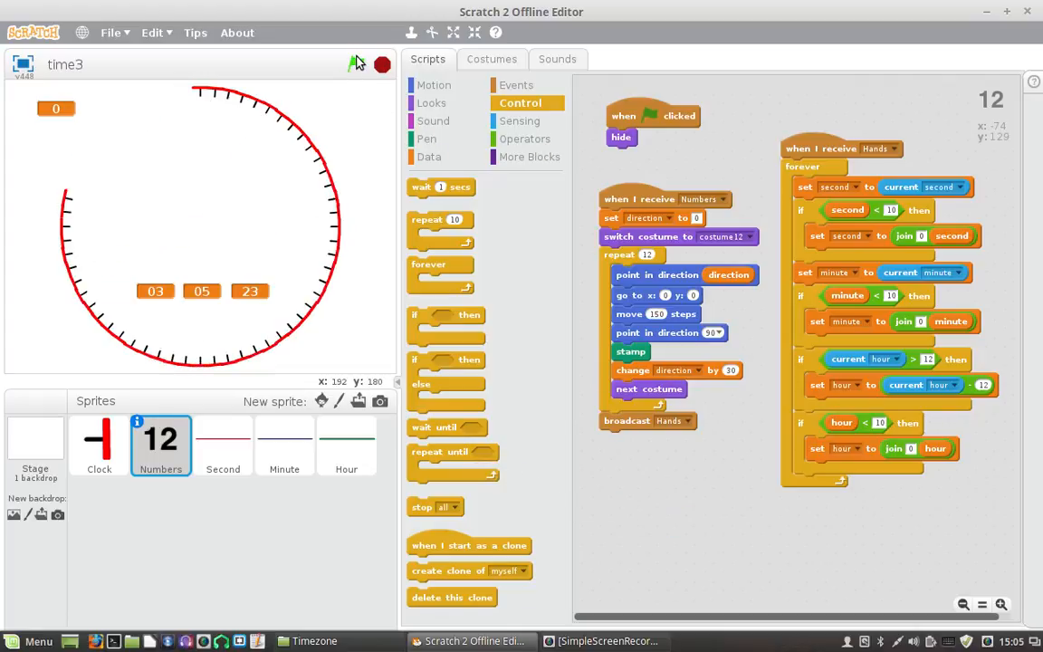
{"action": "left_click", "coordinate": [359, 63]}
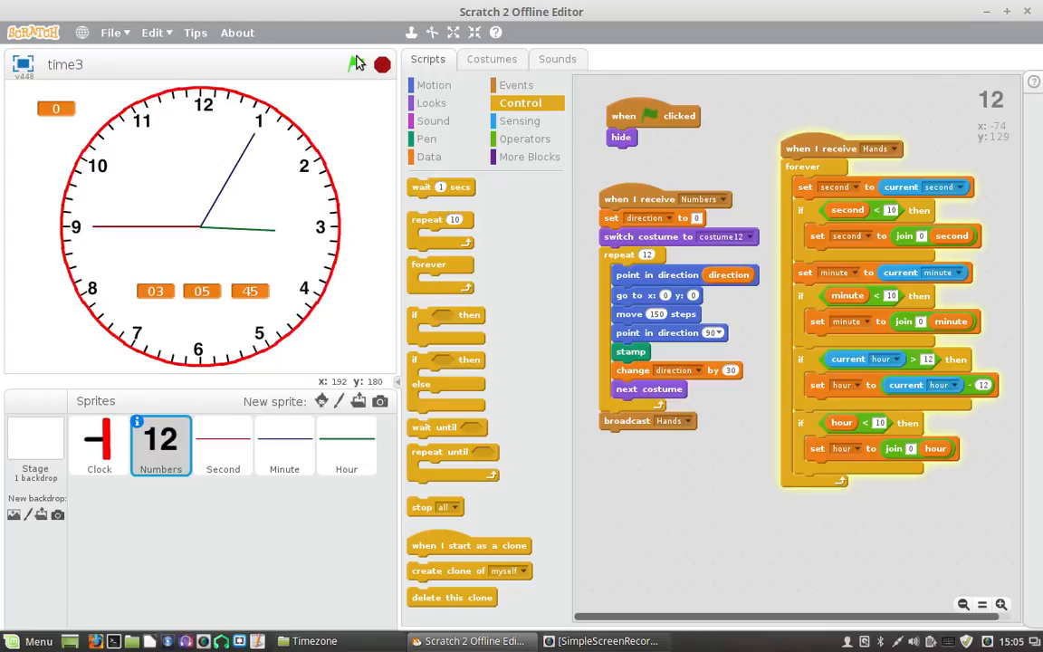
{"action": "left_click", "coordinate": [356, 64]}
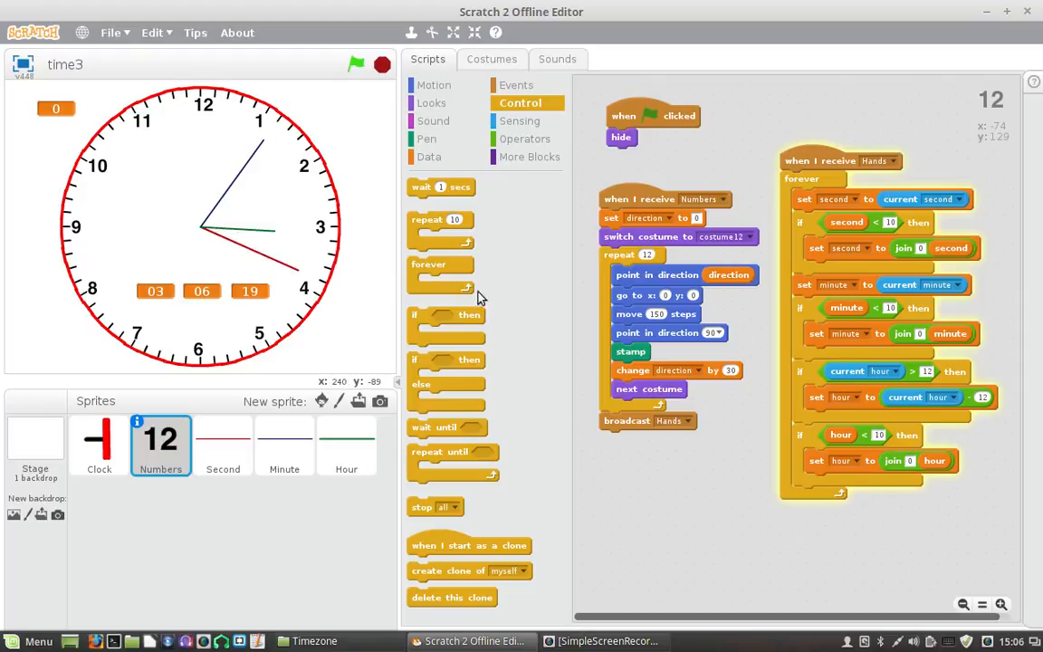
{"action": "left_click", "coordinate": [429, 156]}
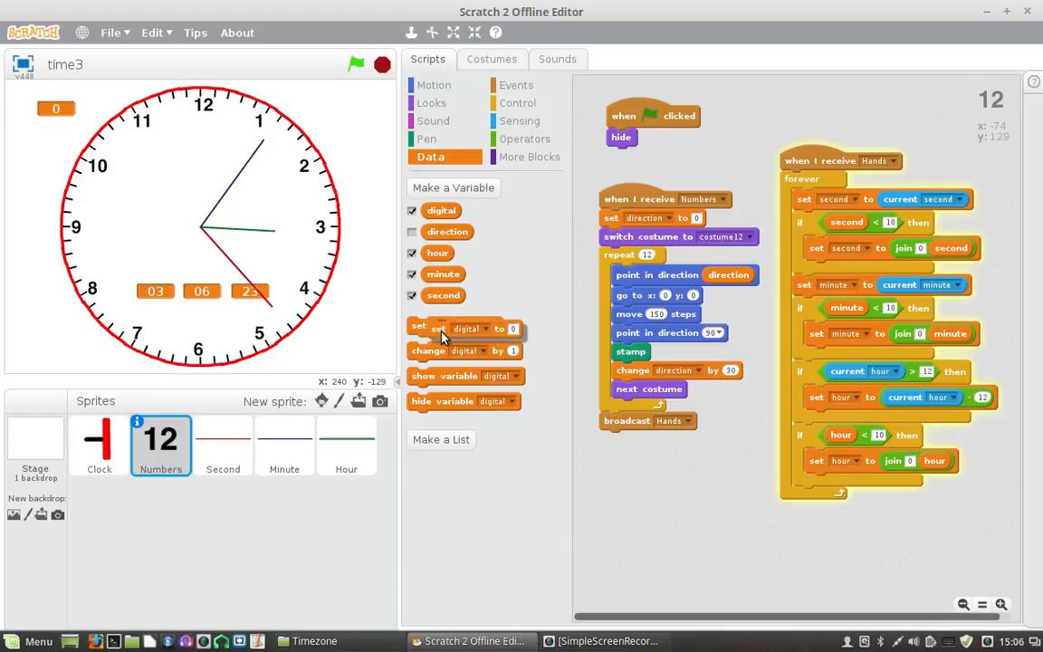
Step: Set digital to nested joins producing hour:minute:second, showing 03:07:50
{"action": "left_click_drag", "start_coordinate": [439, 328], "coordinate": [777, 548]}
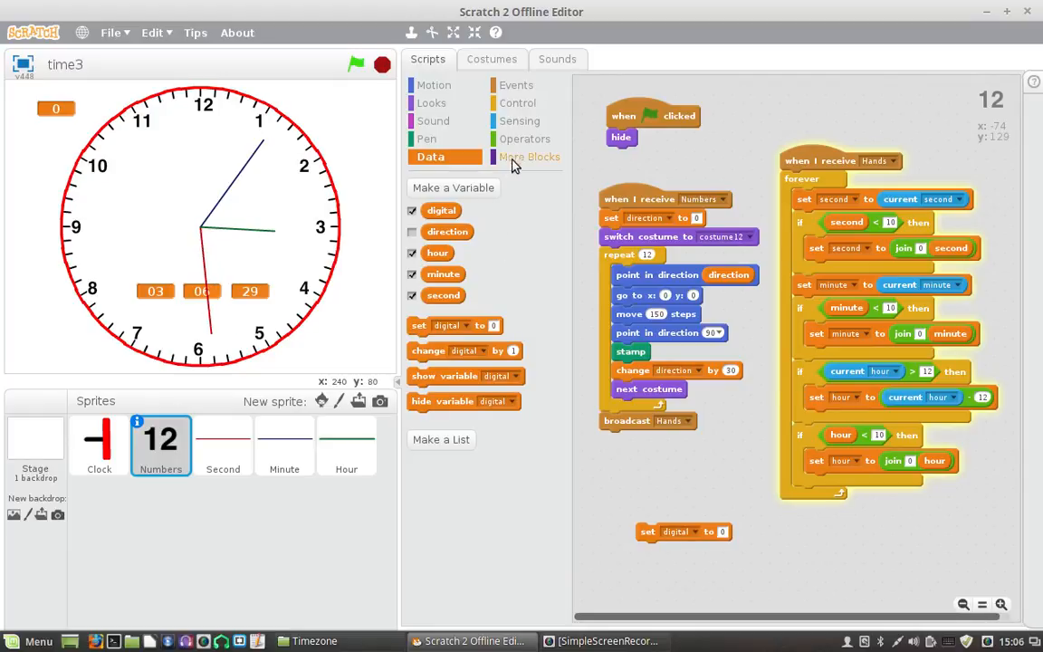
{"action": "left_click", "coordinate": [527, 138]}
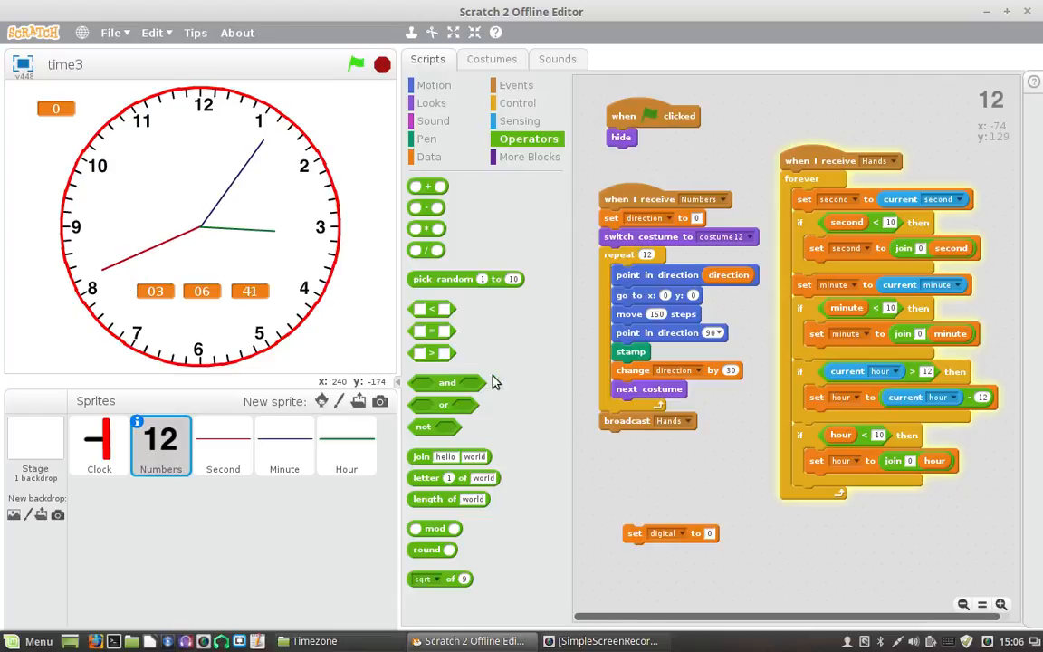
{"action": "left_click_drag", "start_coordinate": [448, 456], "coordinate": [655, 499]}
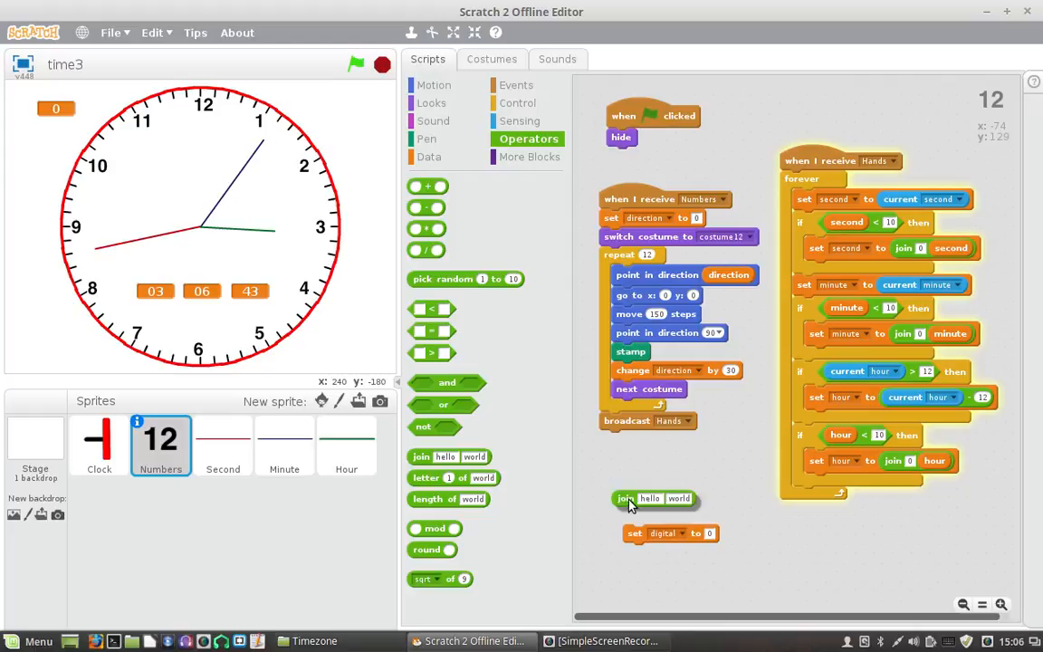
{"action": "left_click_drag", "start_coordinate": [654, 498], "coordinate": [761, 568]}
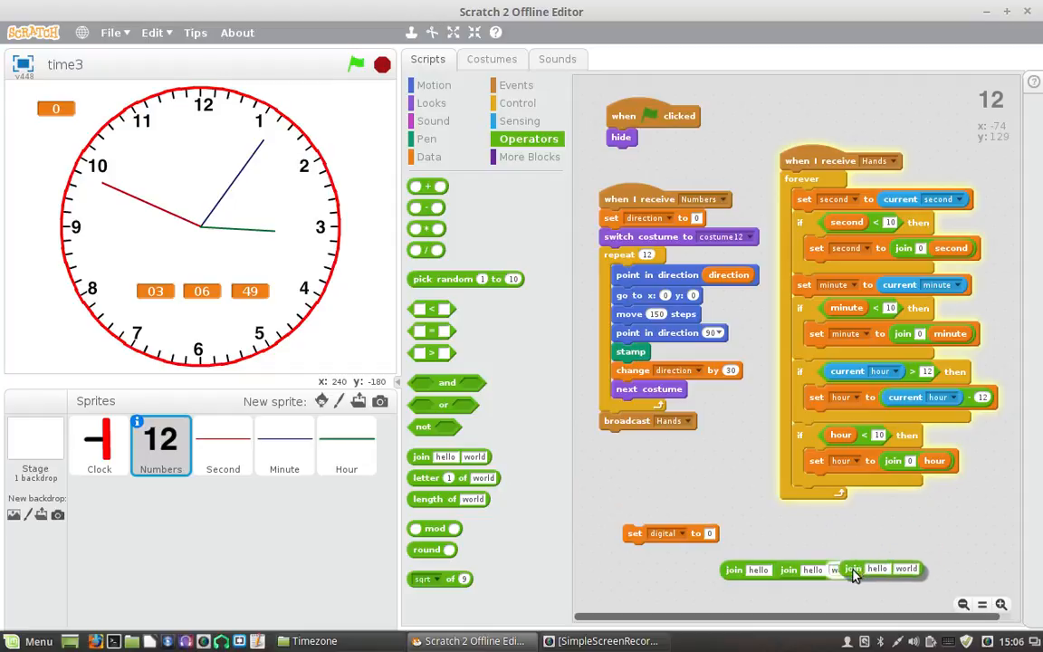
{"action": "left_click_drag", "start_coordinate": [851, 568], "coordinate": [461, 461]}
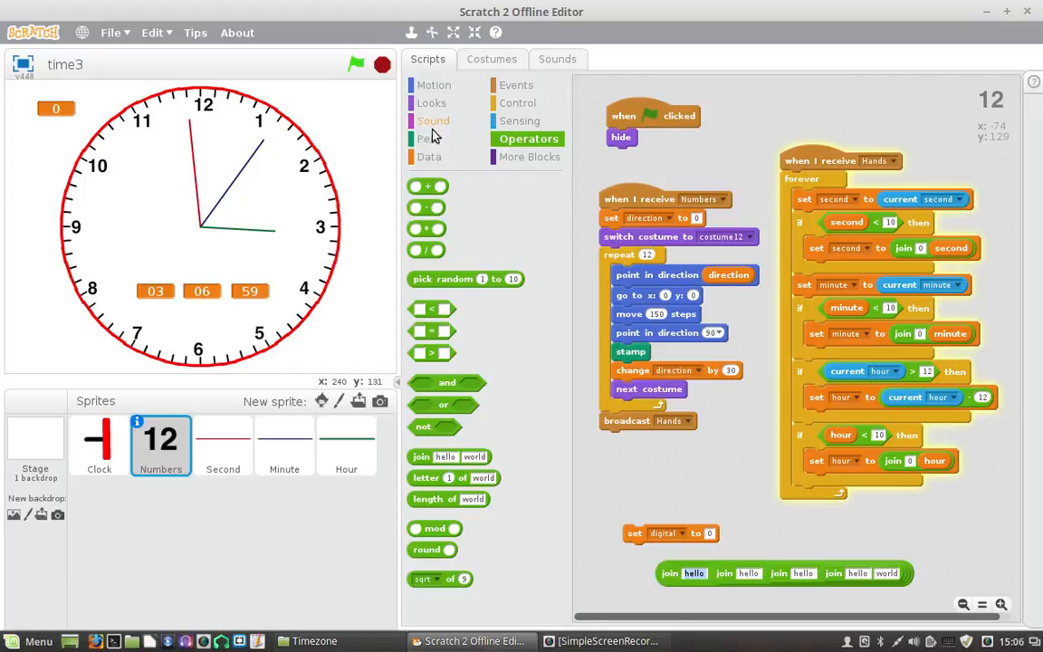
{"action": "left_click", "coordinate": [429, 157]}
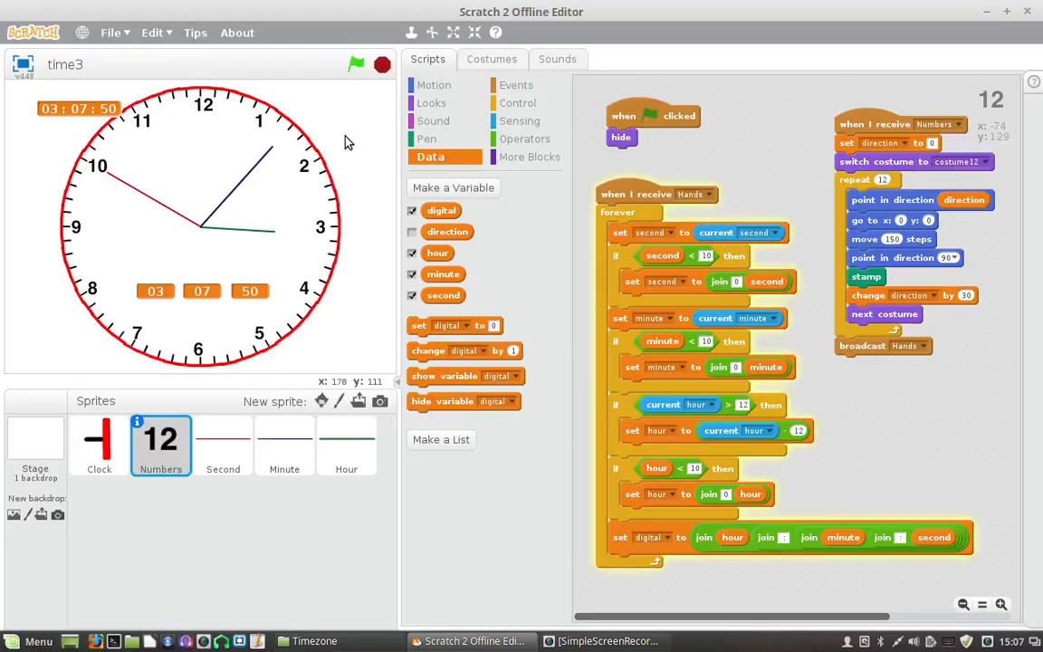
{"action": "mouse_move", "coordinate": [207, 180]}
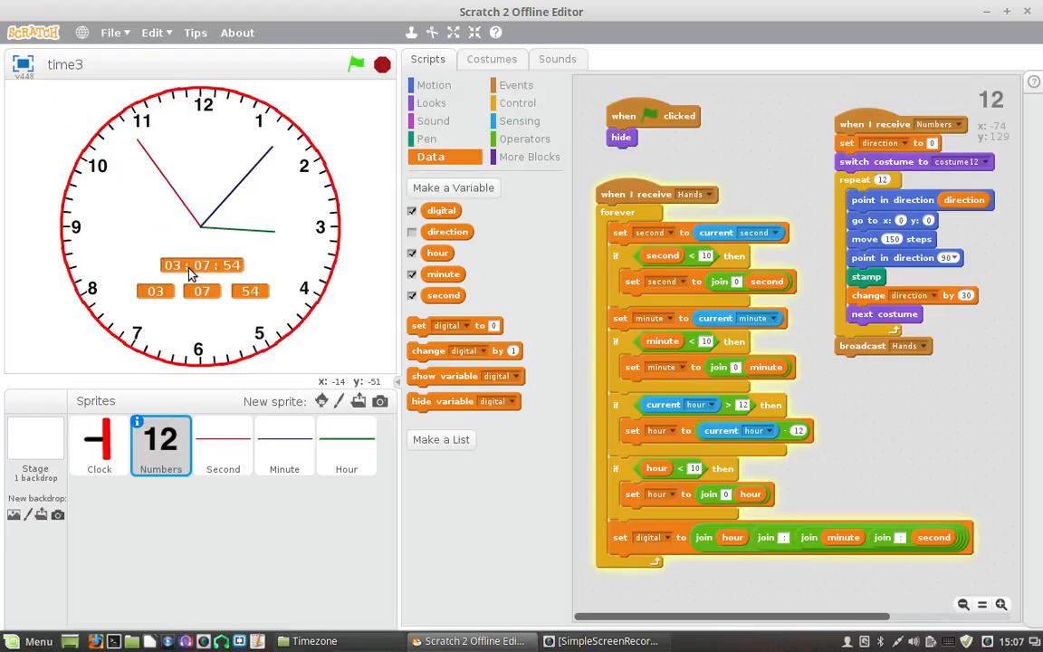
Step: Hide the separate hour and minute readouts from the stage
{"action": "left_click", "coordinate": [412, 253]}
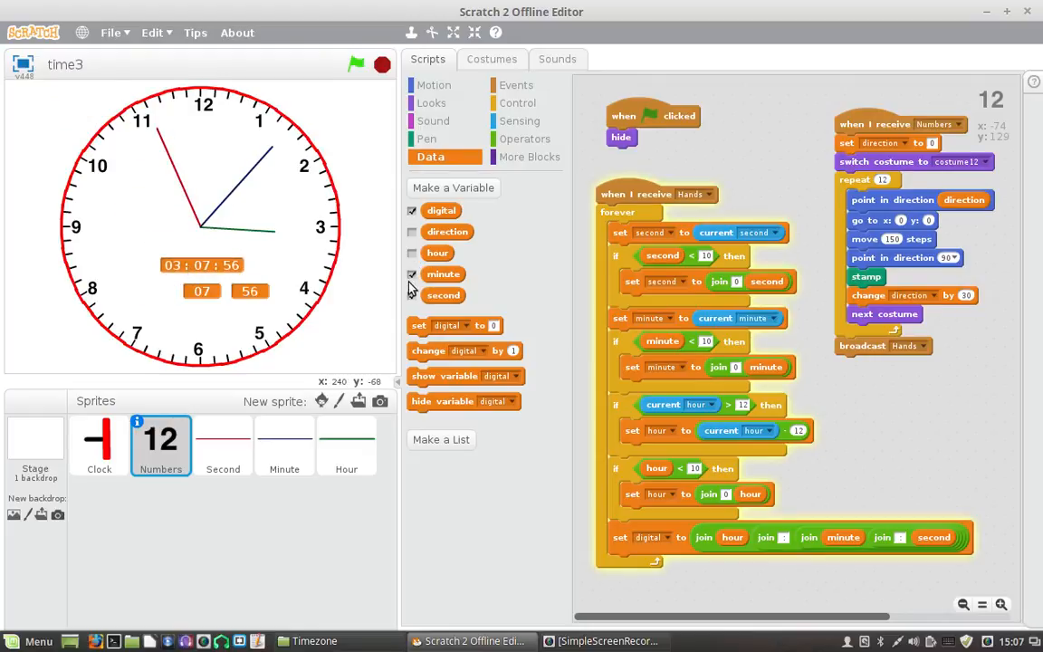
{"action": "left_click", "coordinate": [412, 274]}
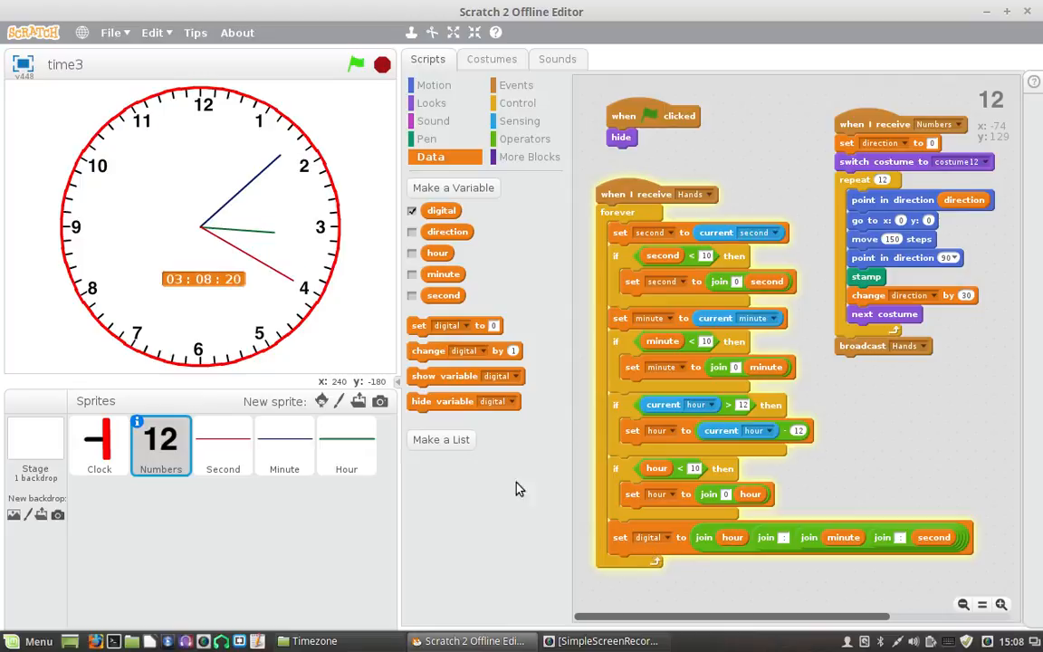
Step: Build a loose if-else block testing whether current hour is greater than 12
{"action": "left_click", "coordinate": [518, 103]}
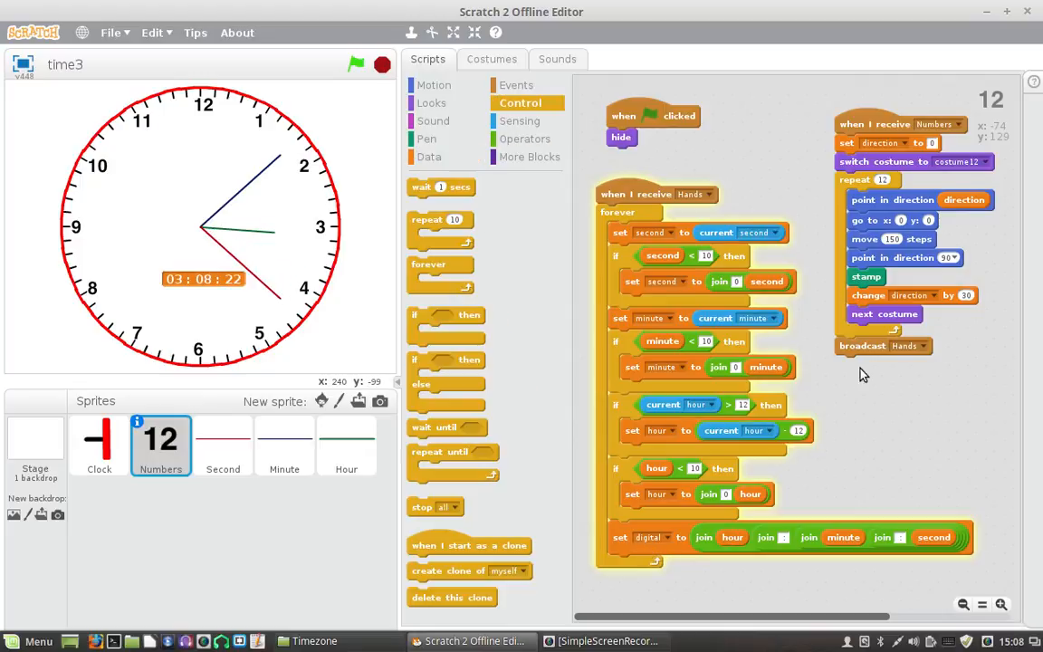
{"action": "mouse_move", "coordinate": [415, 322]}
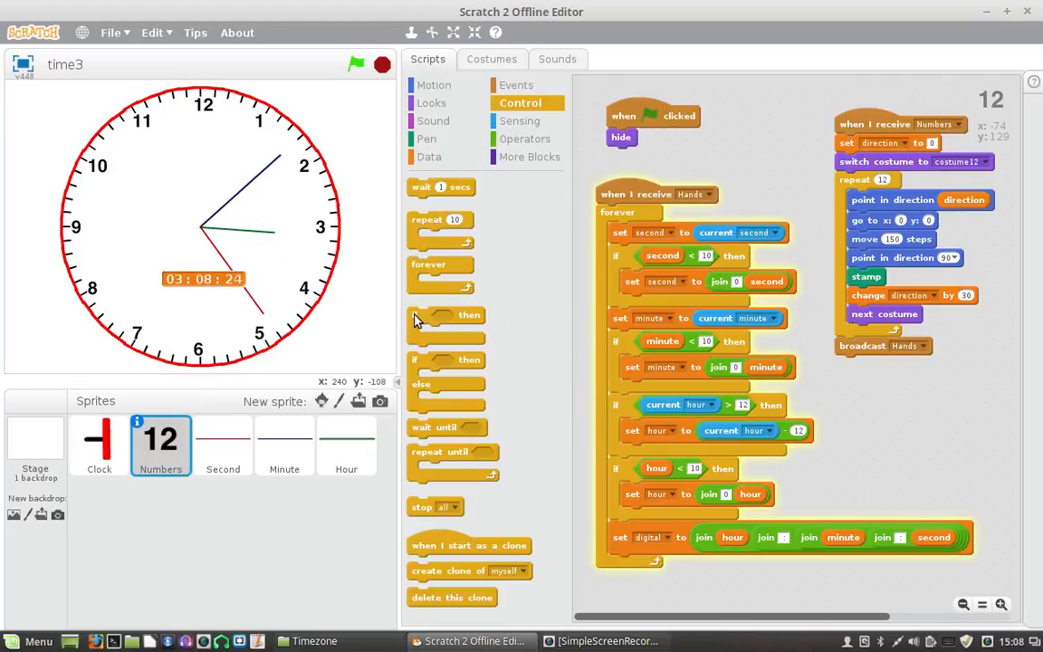
{"action": "left_click_drag", "start_coordinate": [446, 314], "coordinate": [910, 416]}
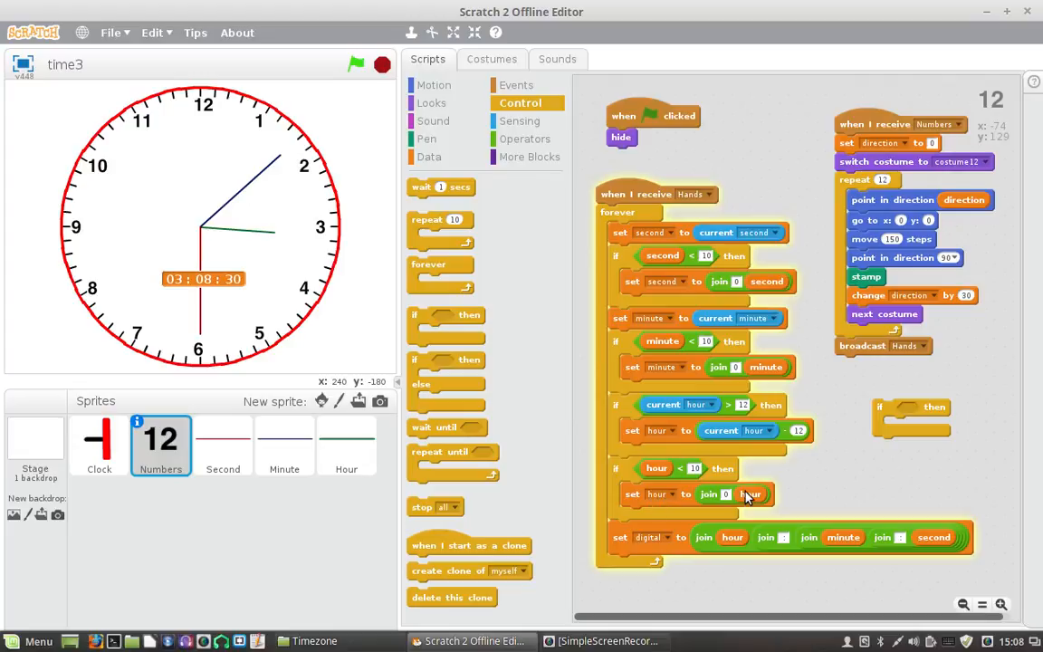
{"action": "mouse_move", "coordinate": [661, 436]}
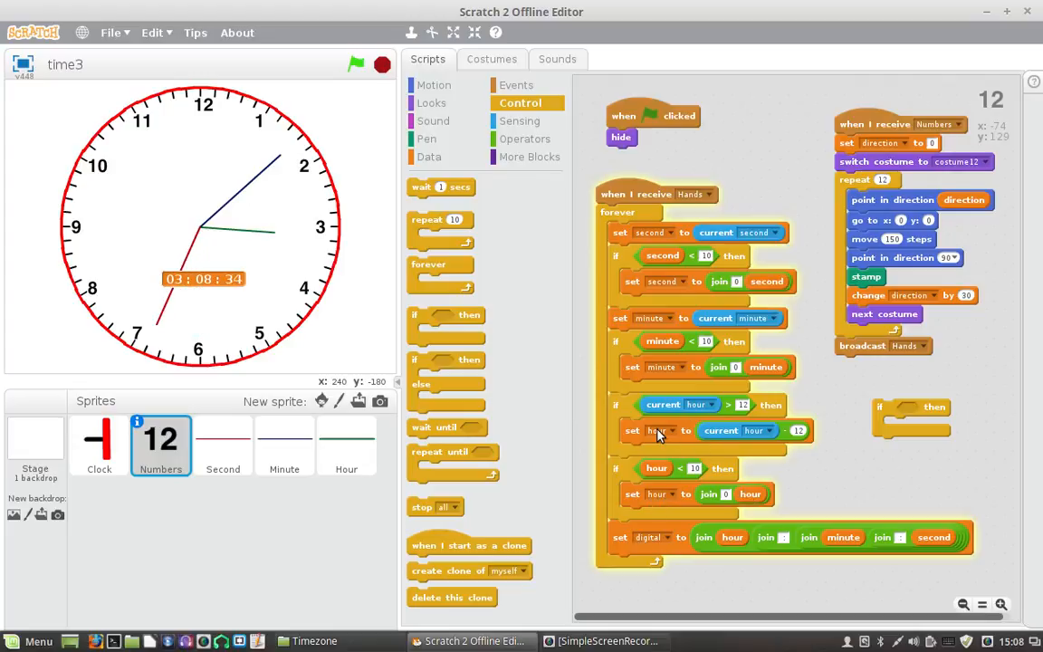
{"action": "mouse_move", "coordinate": [851, 426]}
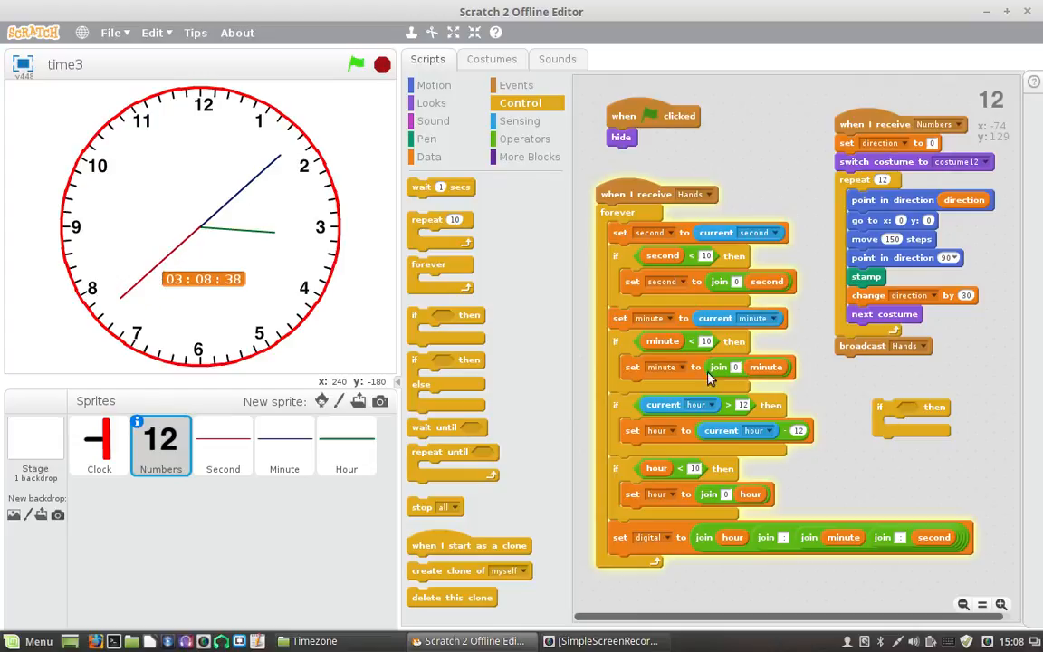
{"action": "left_click", "coordinate": [525, 139]}
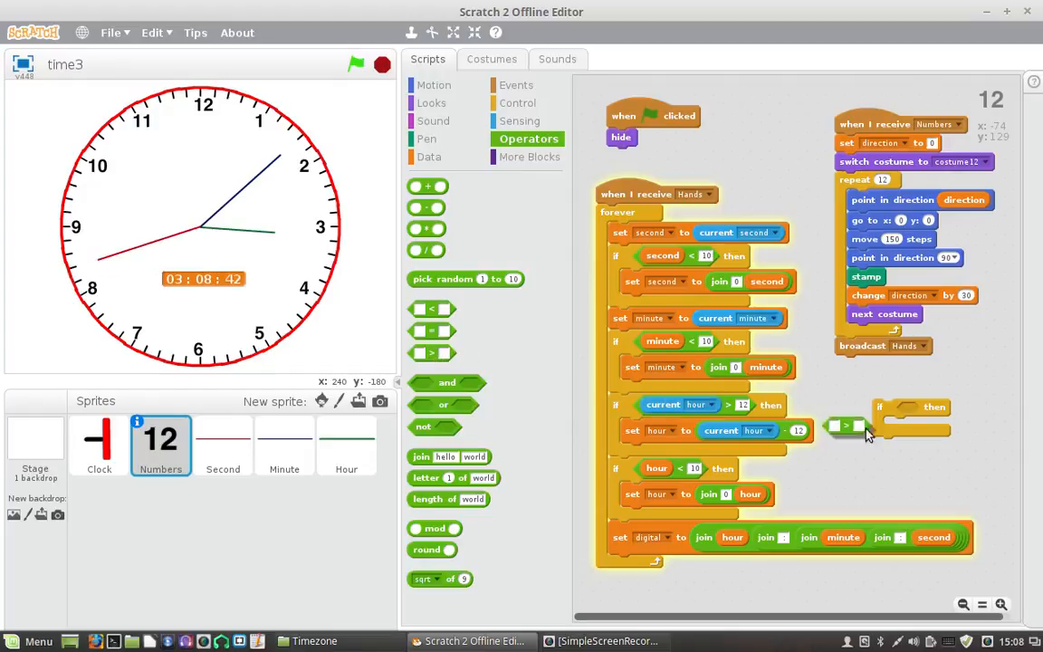
{"action": "left_click_drag", "start_coordinate": [846, 425], "coordinate": [940, 459]}
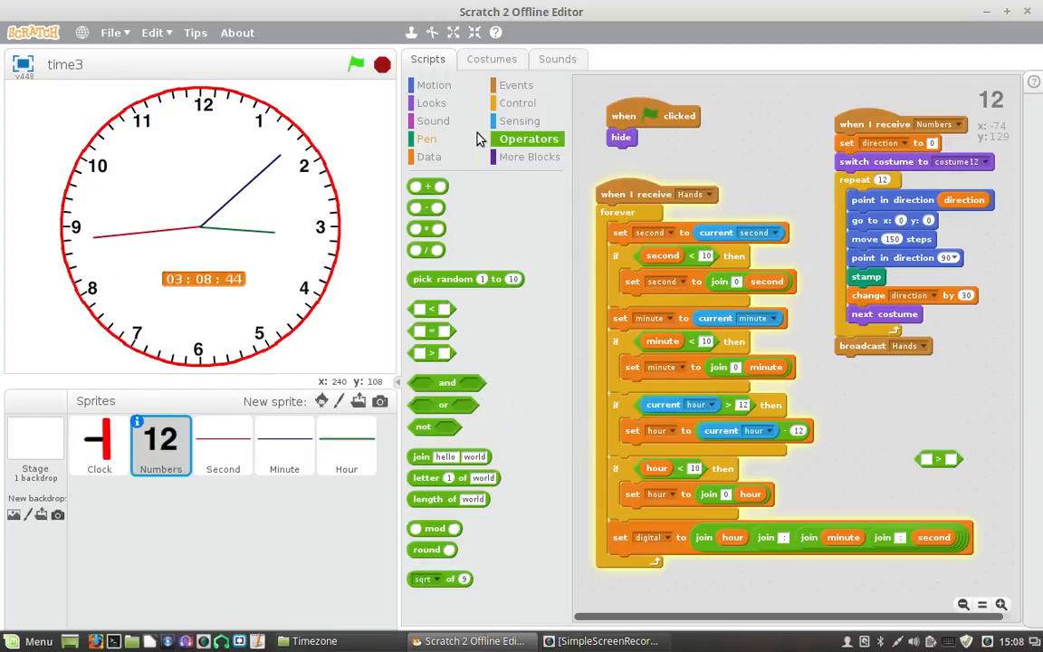
{"action": "left_click", "coordinate": [518, 102]}
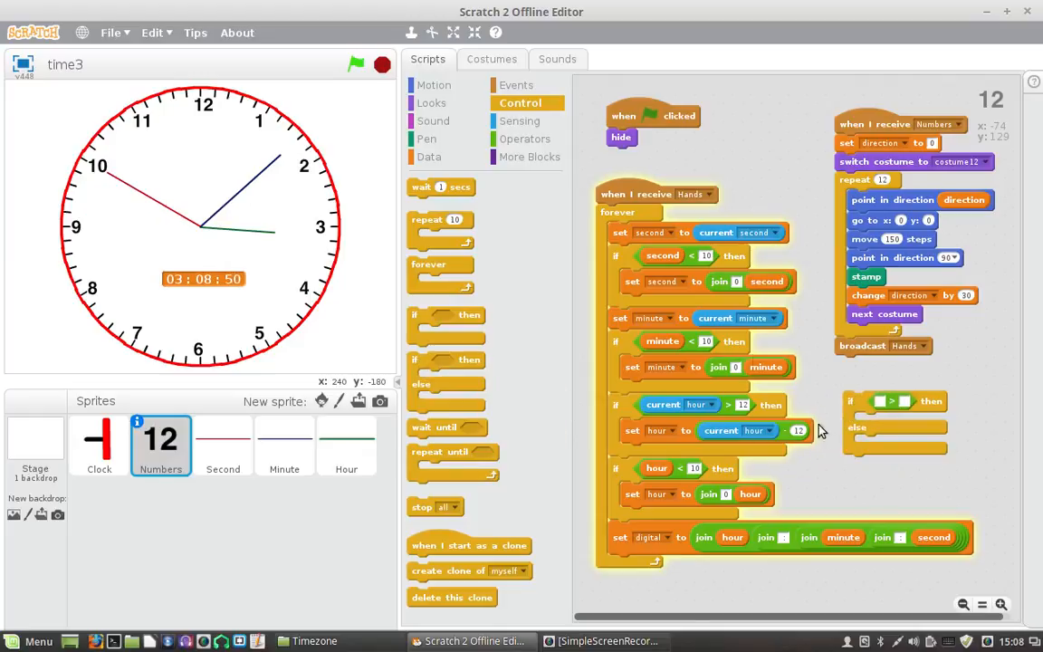
{"action": "left_click", "coordinate": [522, 121]}
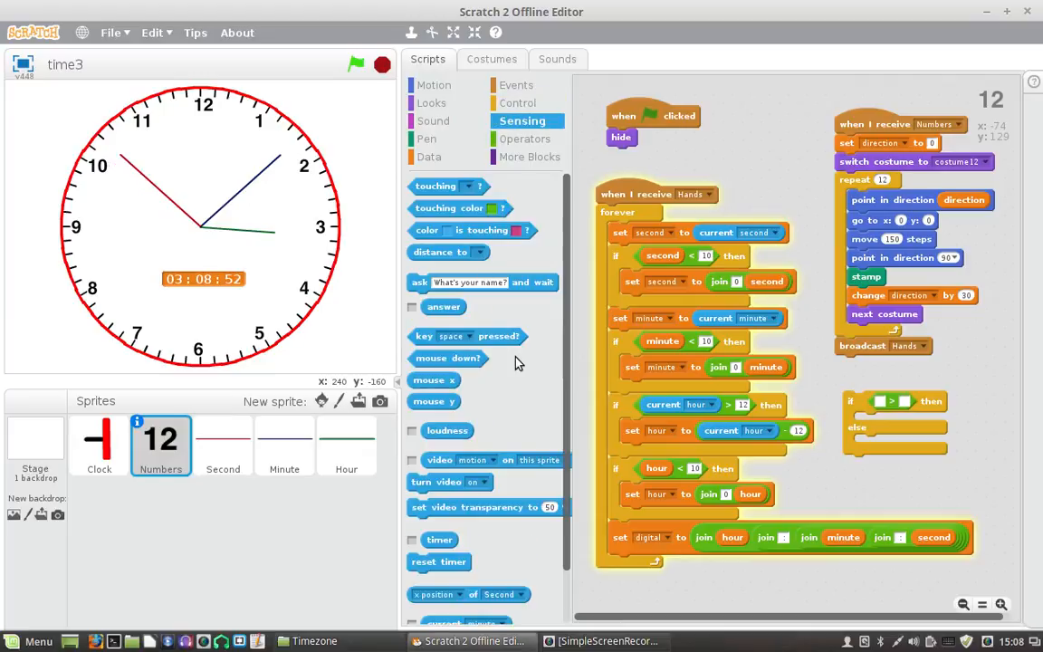
{"action": "scroll", "scroll_direction": "down", "scroll_amount": 3}
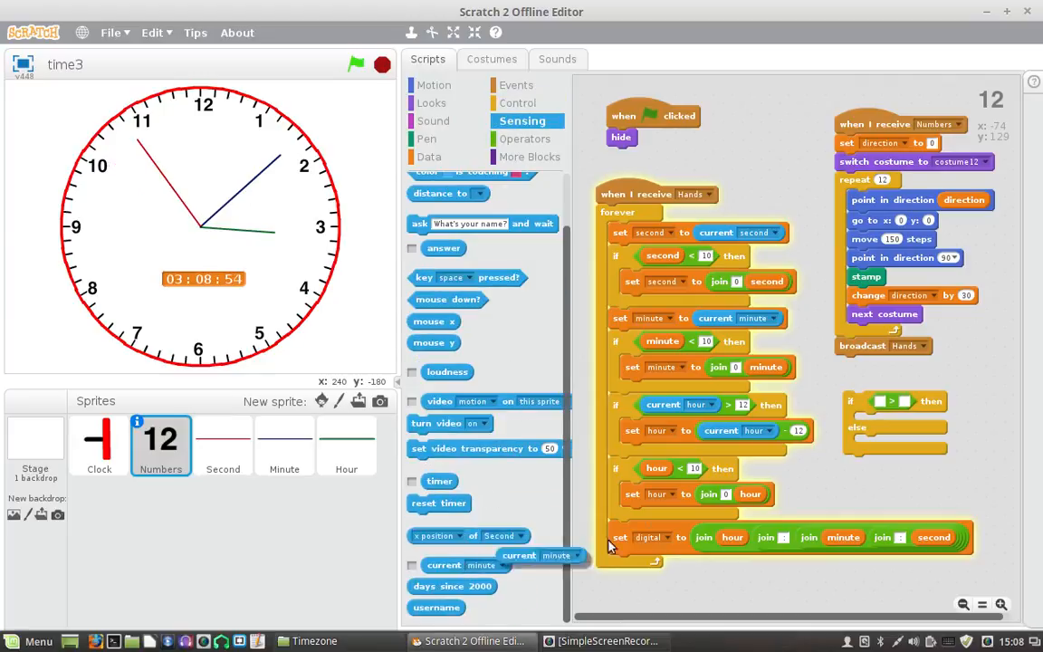
{"action": "left_click", "coordinate": [952, 402]}
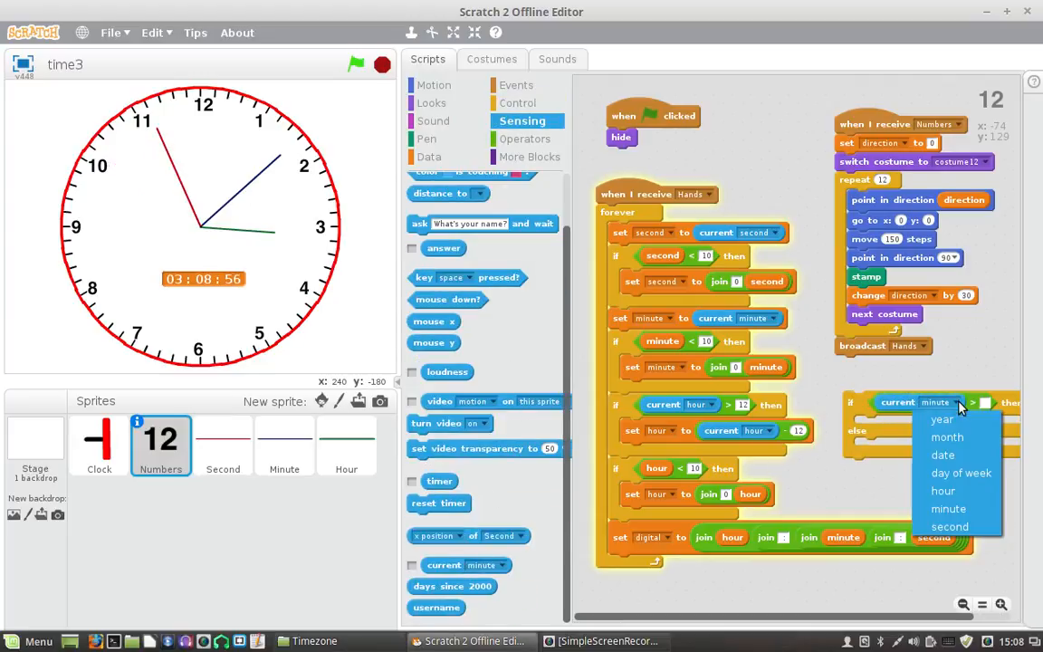
{"action": "left_click", "coordinate": [943, 491]}
{"action": "type", "text": "12"}
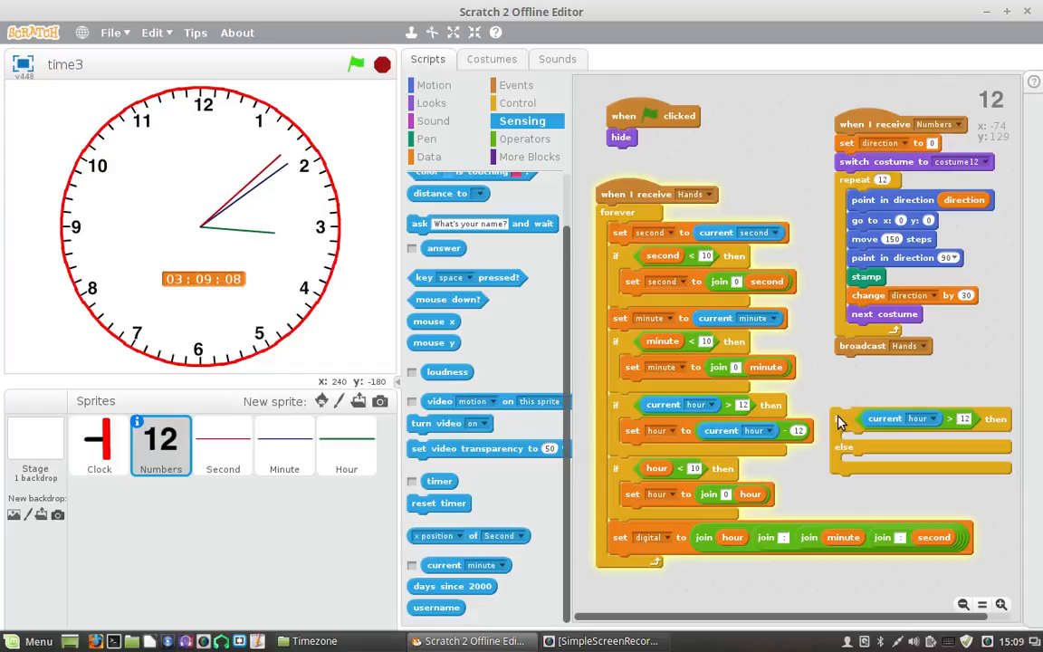
{"action": "left_click", "coordinate": [429, 157]}
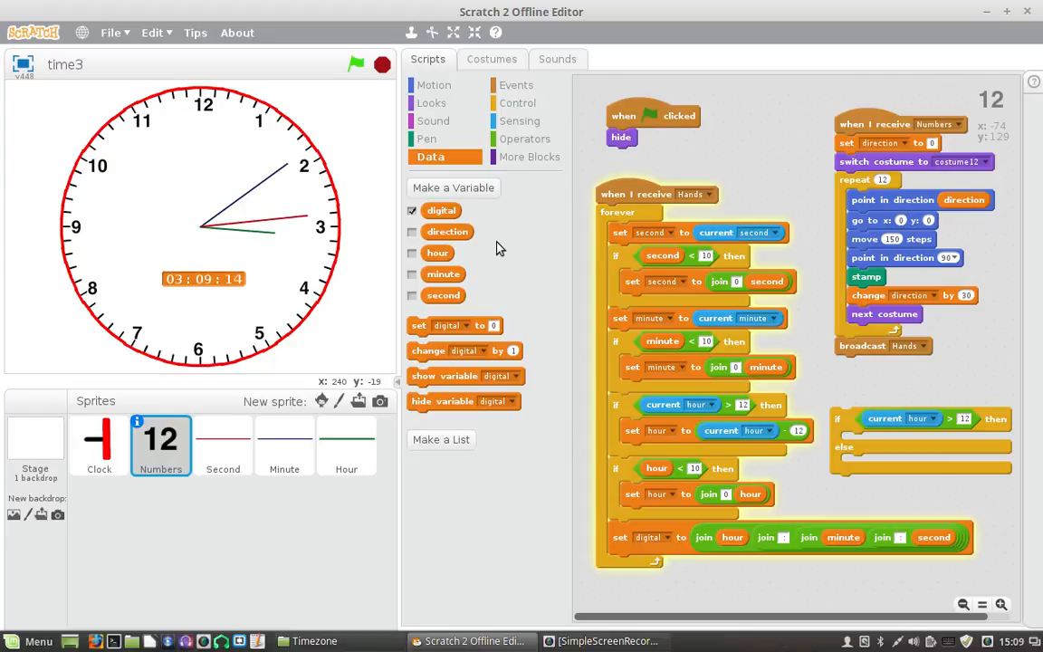
Step: Create a new variable named 'ampm'
{"action": "left_click", "coordinate": [453, 188]}
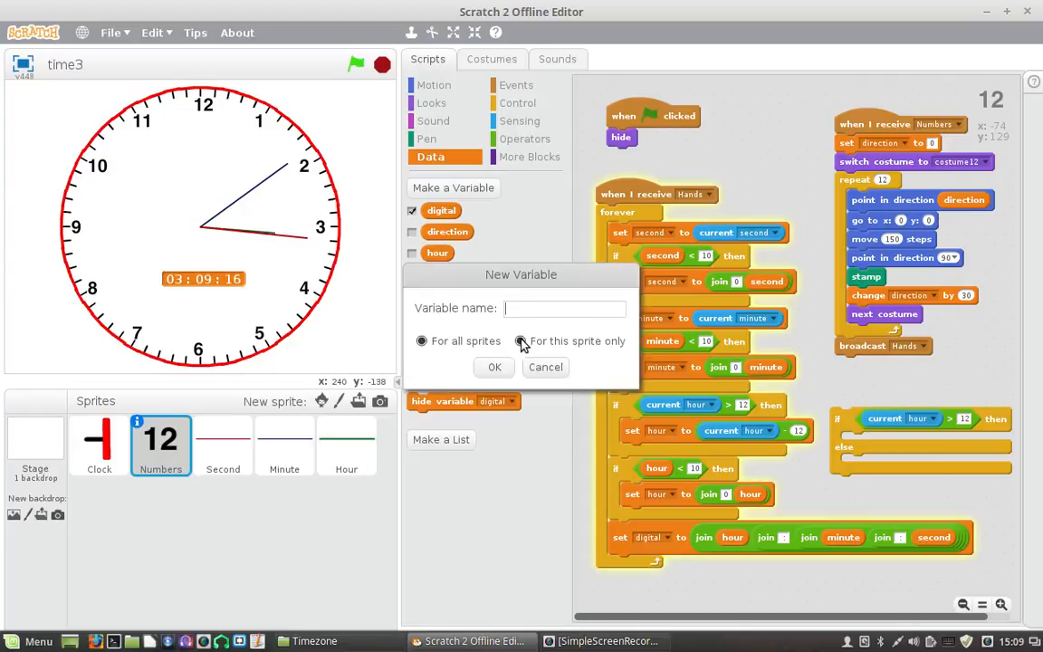
{"action": "type", "text": "ampm"}
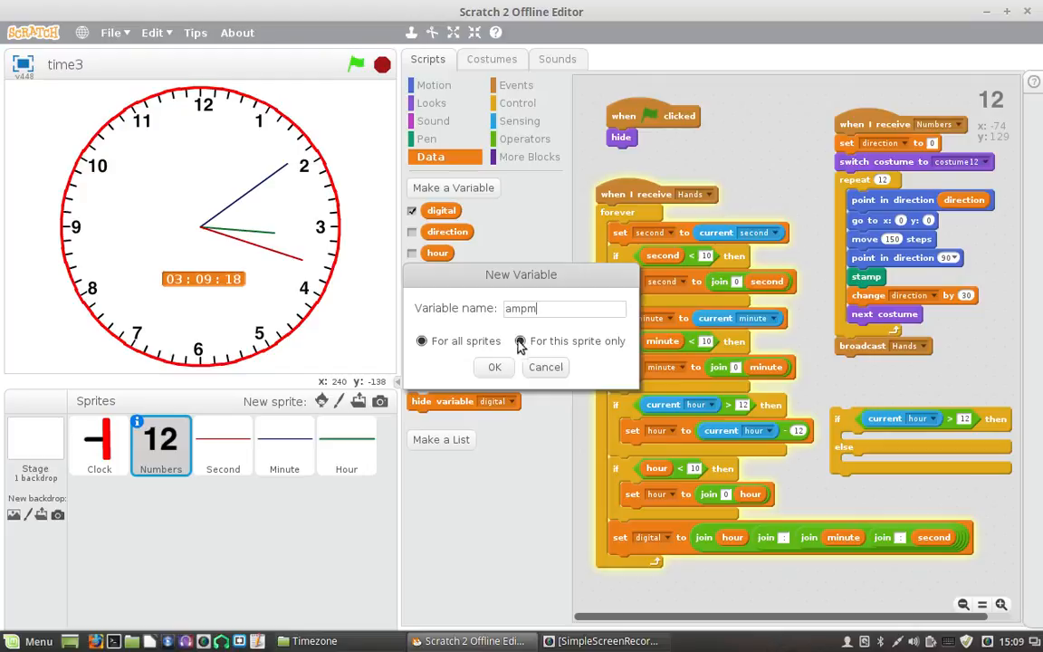
{"action": "left_click", "coordinate": [494, 367]}
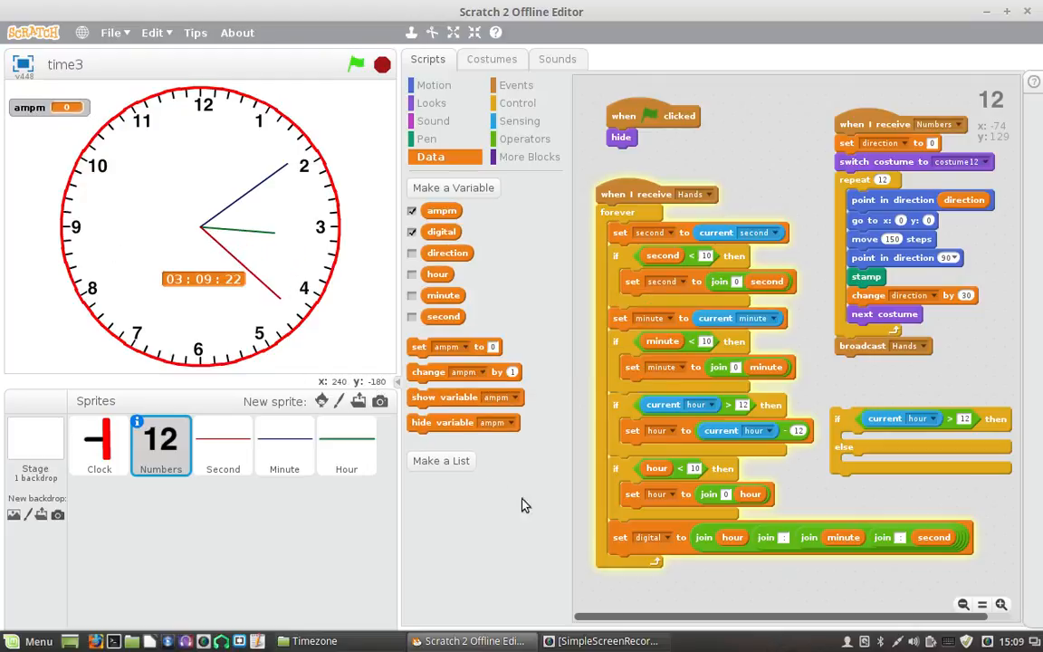
{"action": "mouse_move", "coordinate": [860, 443]}
{"action": "type", "text": "AM"}
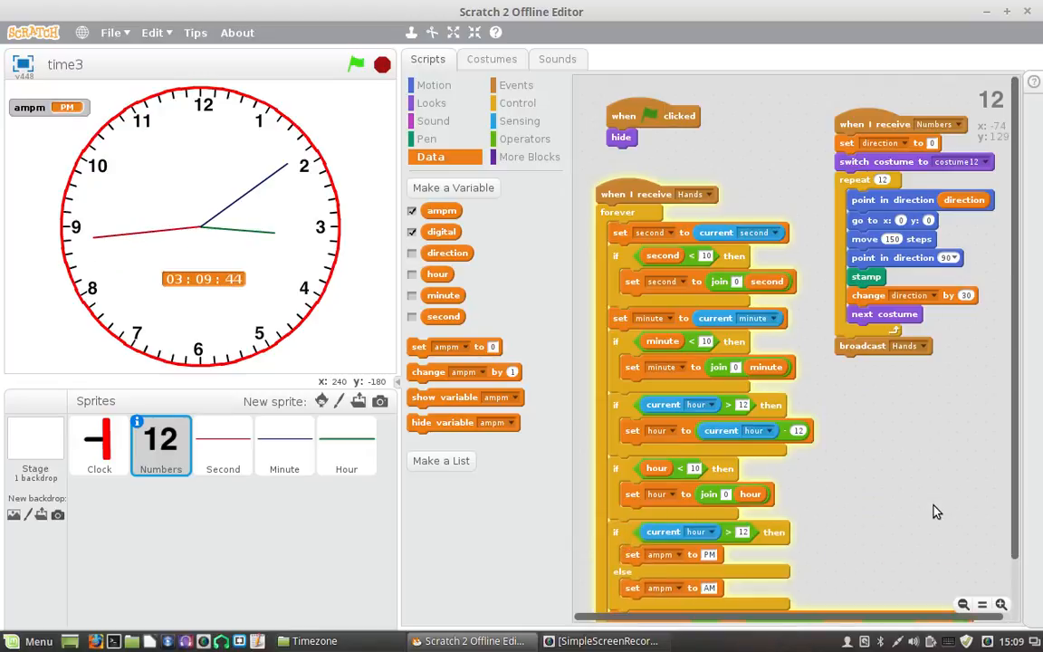
Step: Switch the ampm stage monitor to a large readout showing PM beside the 03:10:08 digital time
{"action": "scroll", "scroll_direction": "down", "scroll_amount": 3}
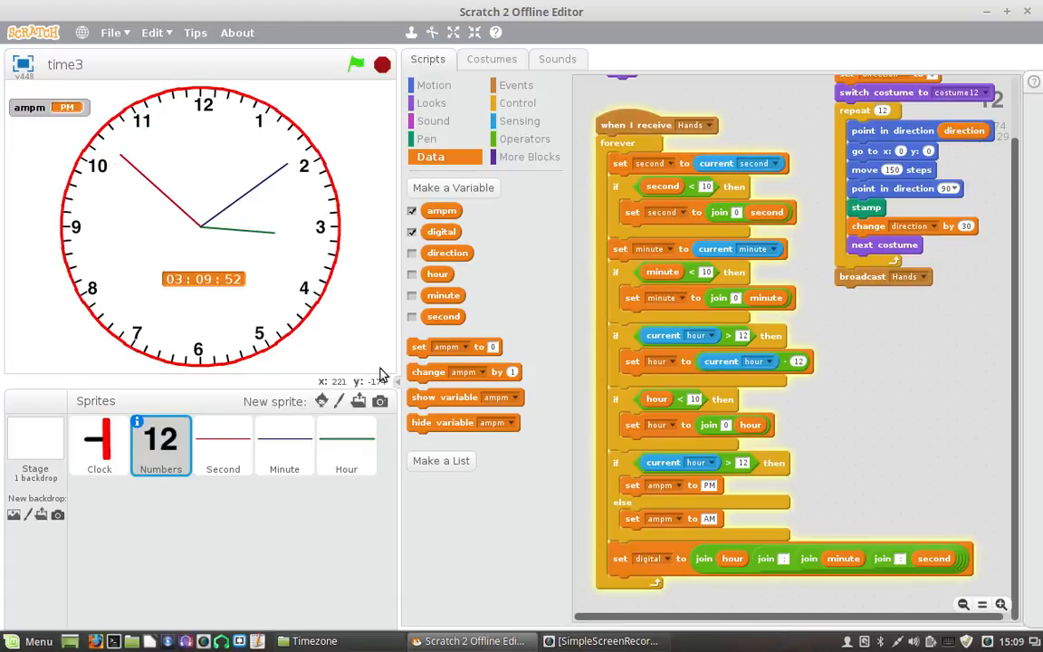
{"action": "right_click", "coordinate": [30, 107]}
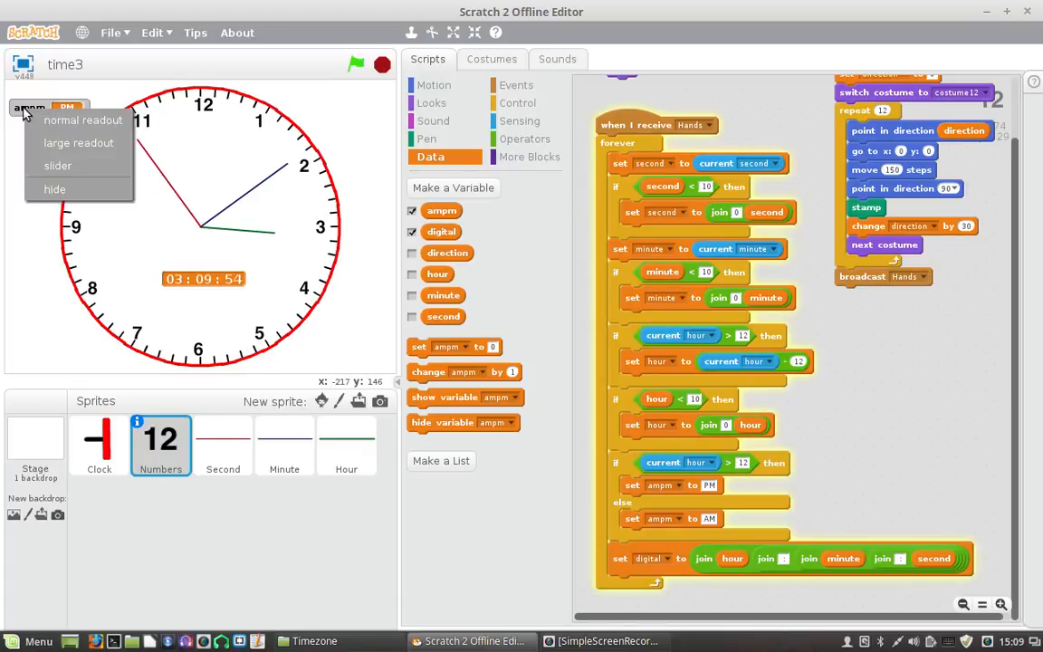
{"action": "left_click", "coordinate": [82, 119]}
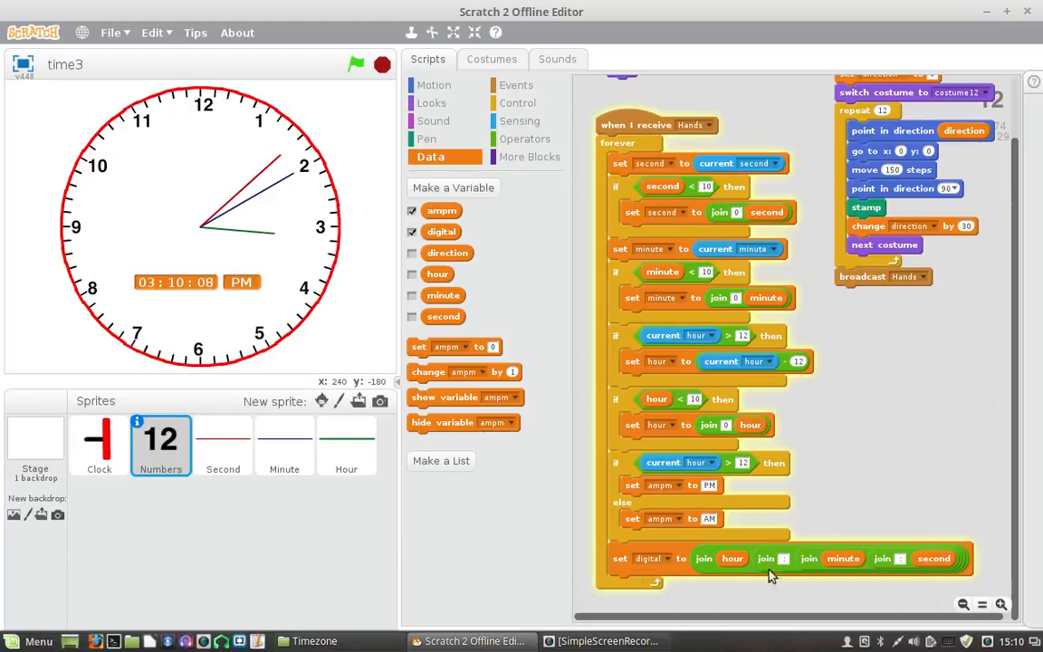
{"action": "mouse_move", "coordinate": [107, 299]}
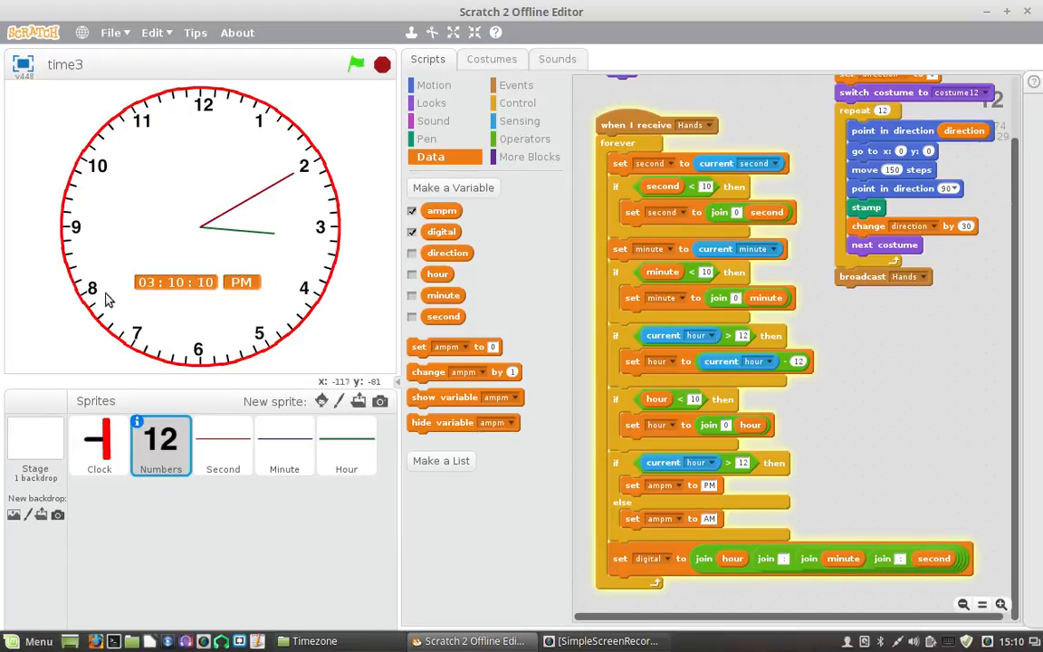